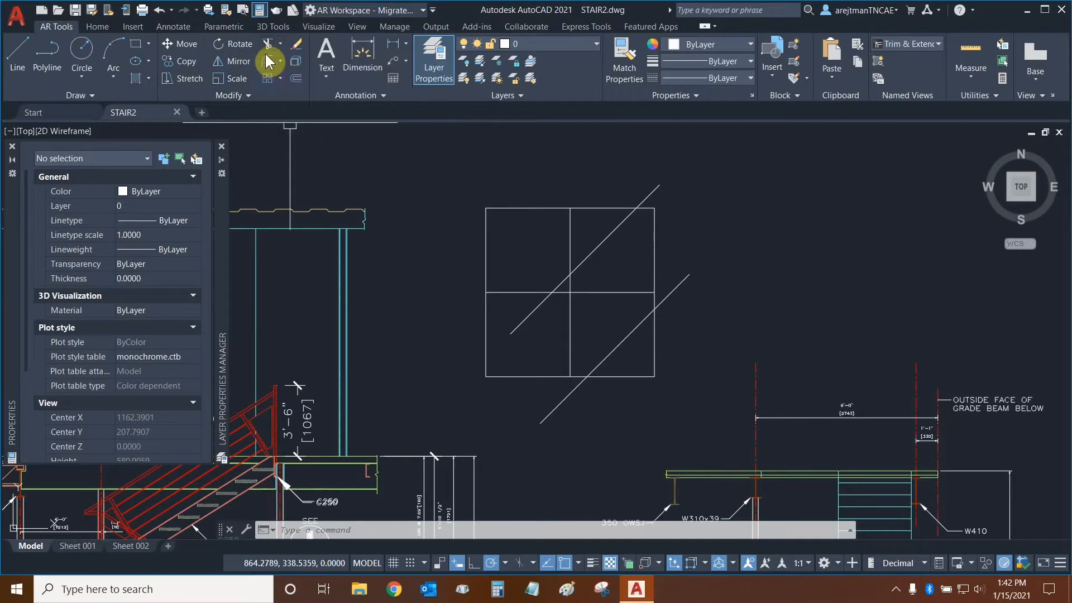
Expand the Trim/Extend split button in the Modify panel
left_click(280, 61)
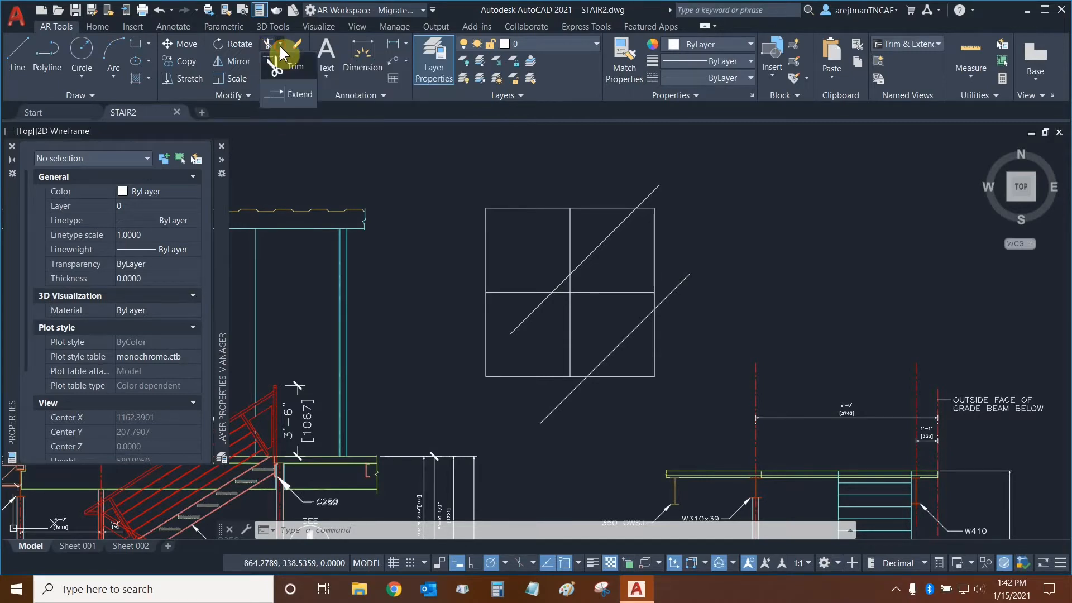
mouse_move(277, 97)
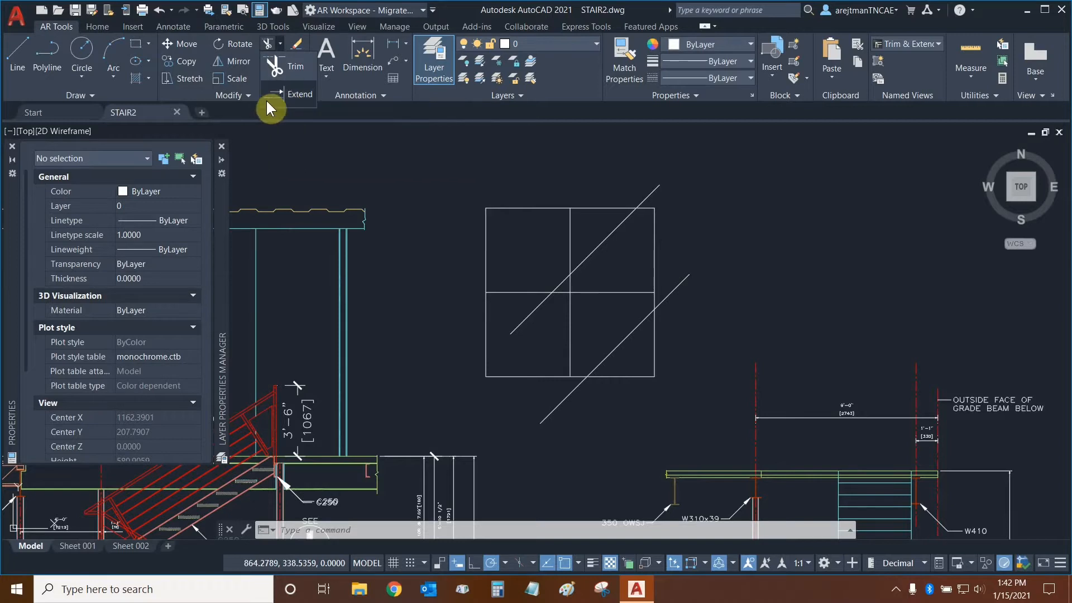
mouse_move(282, 95)
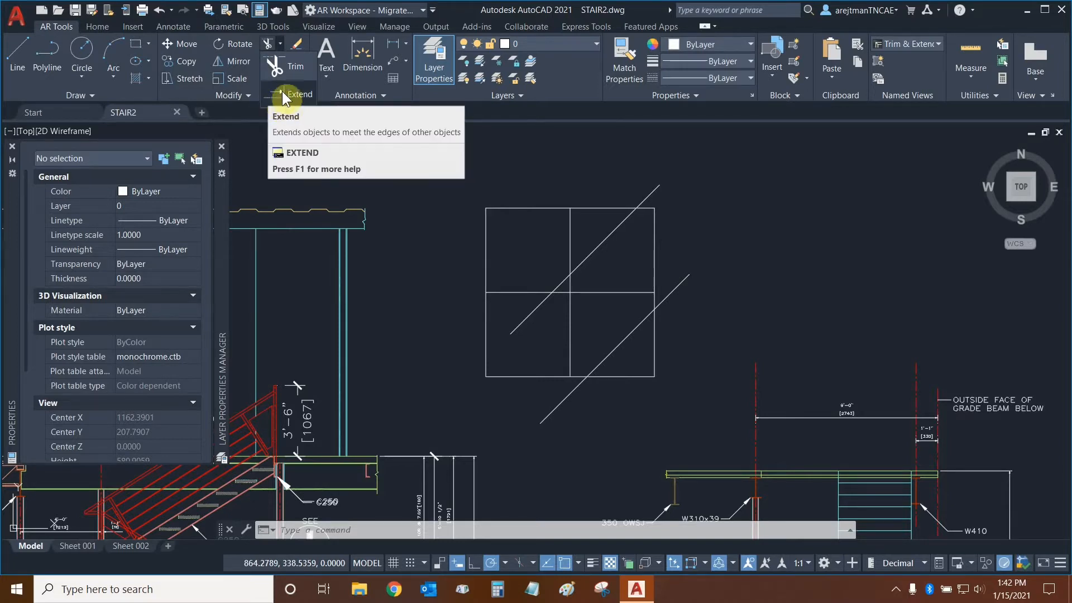
mouse_move(284, 67)
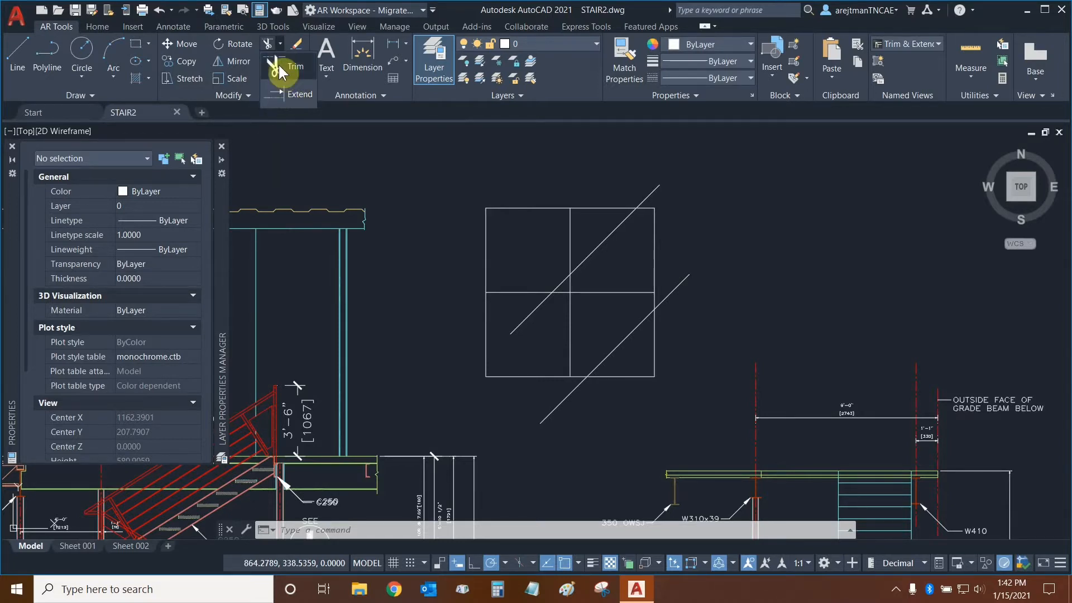
Choose Trim from the Trim/Extend dropdown
left_click(289, 66)
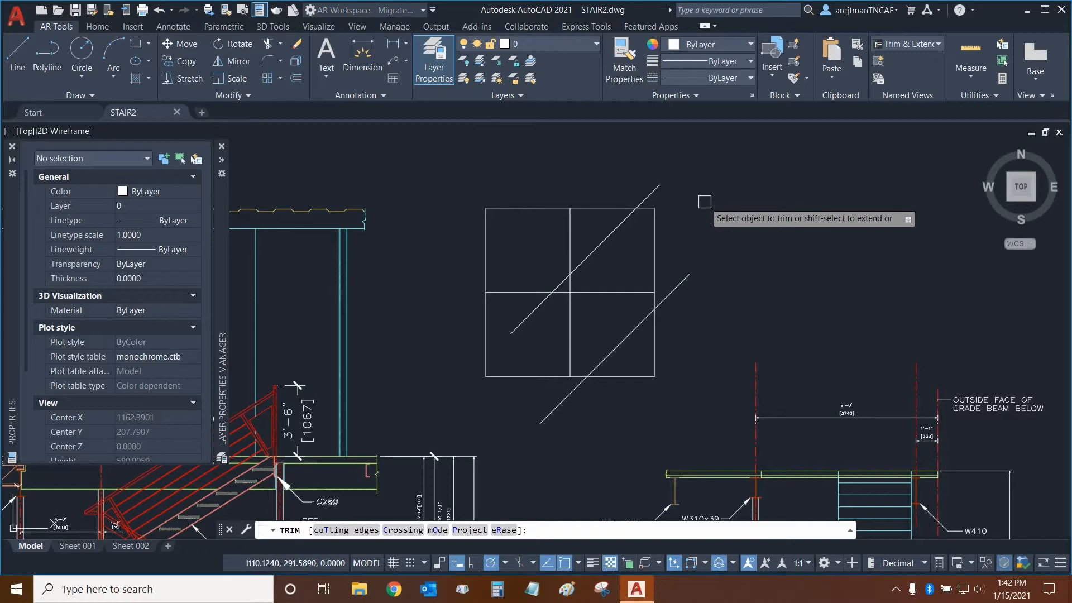
mouse_move(704, 200)
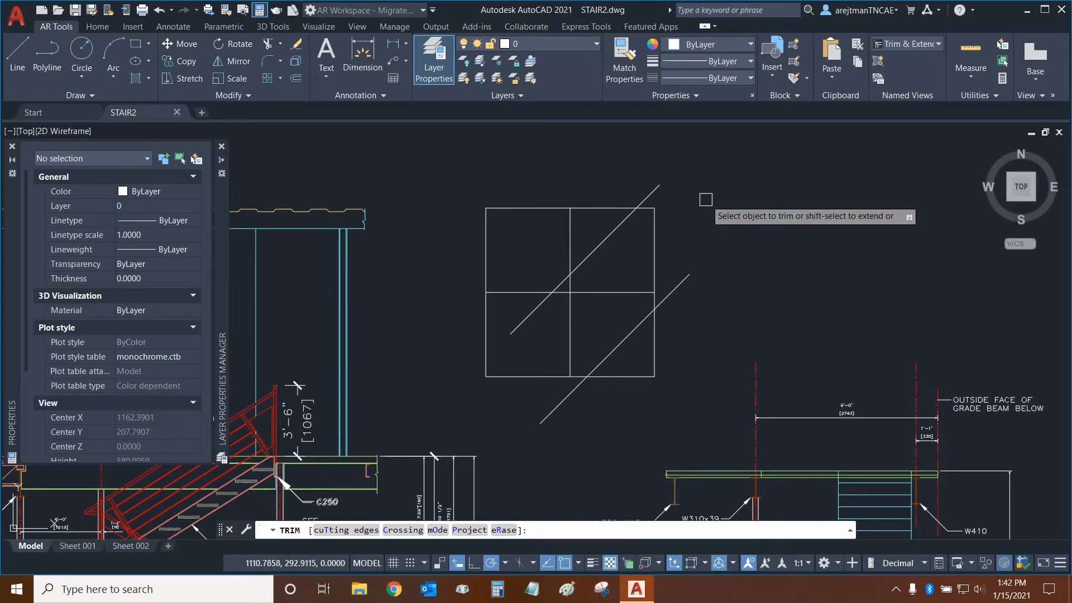
mouse_move(602, 238)
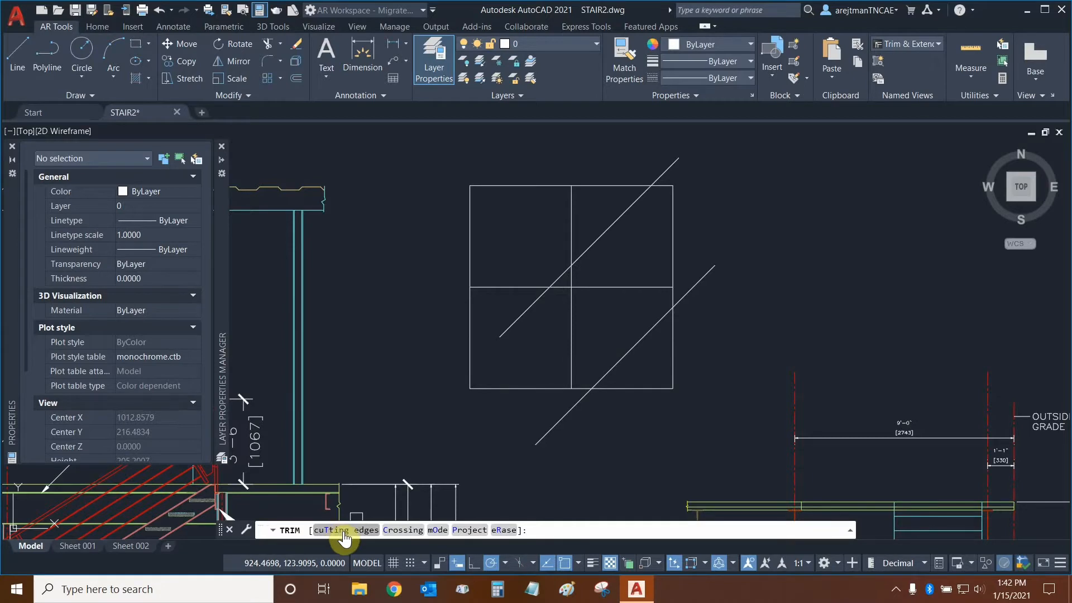
mouse_move(543, 371)
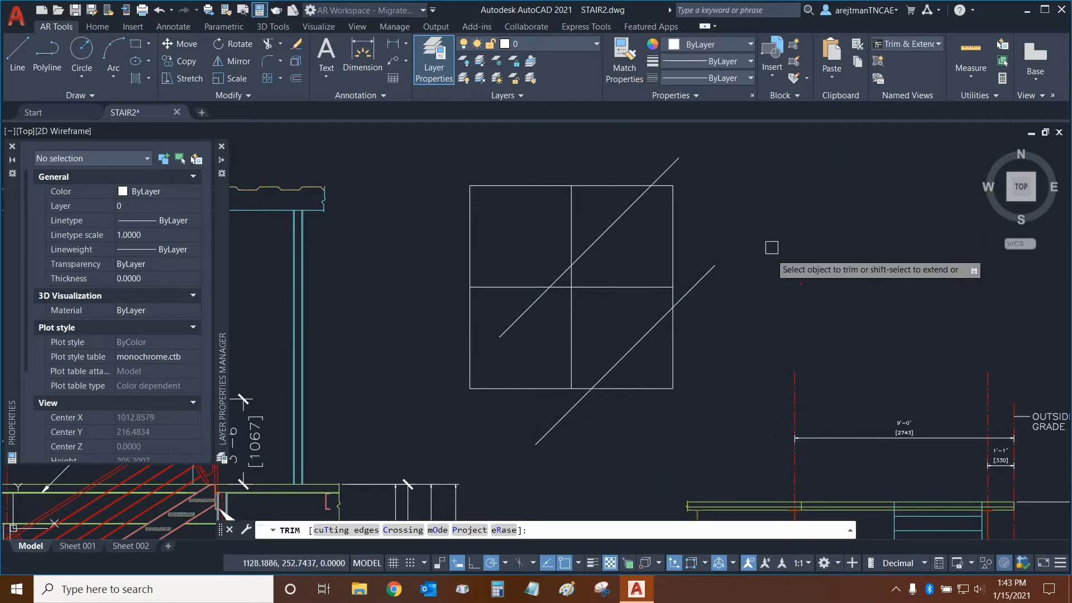
mouse_move(762, 403)
type("T")
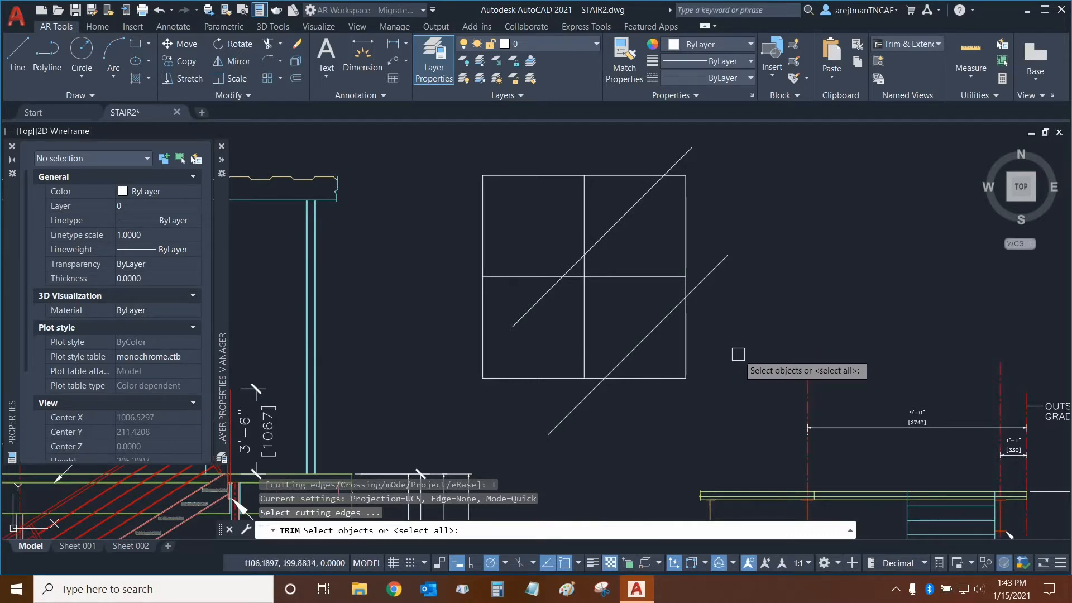
mouse_move(703, 385)
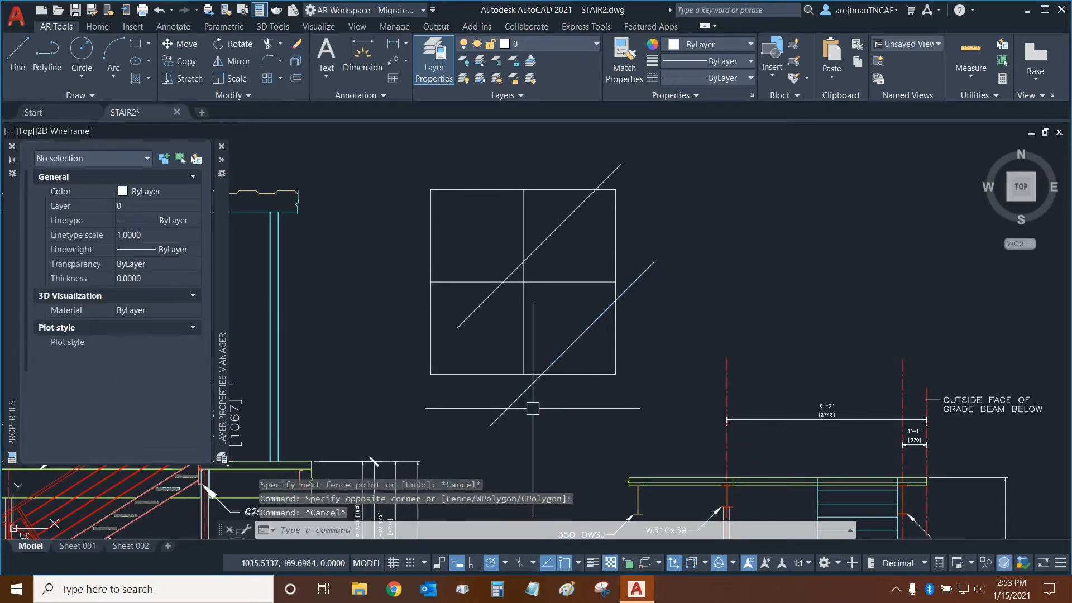
Draw a two-point fence across the grid to trim crossed lines, then escape
left_click(523, 374)
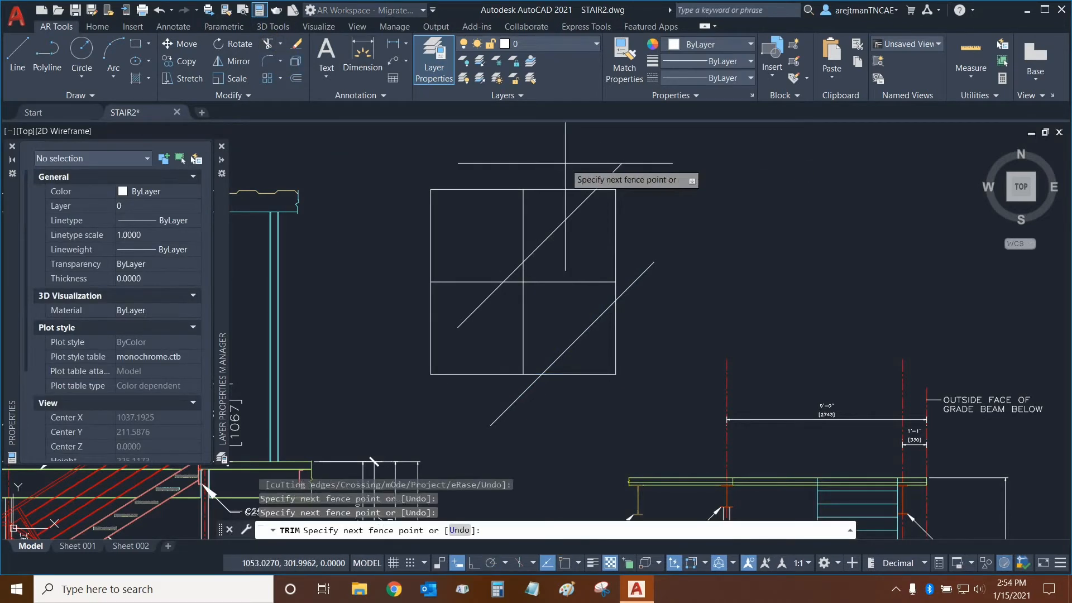
left_click(597, 341)
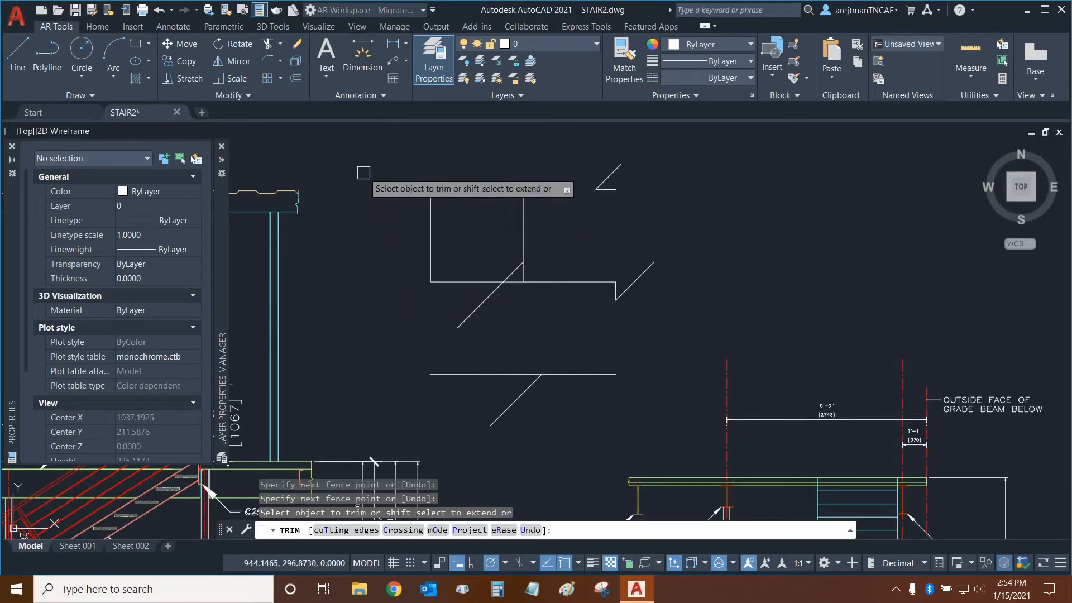
key("Escape")
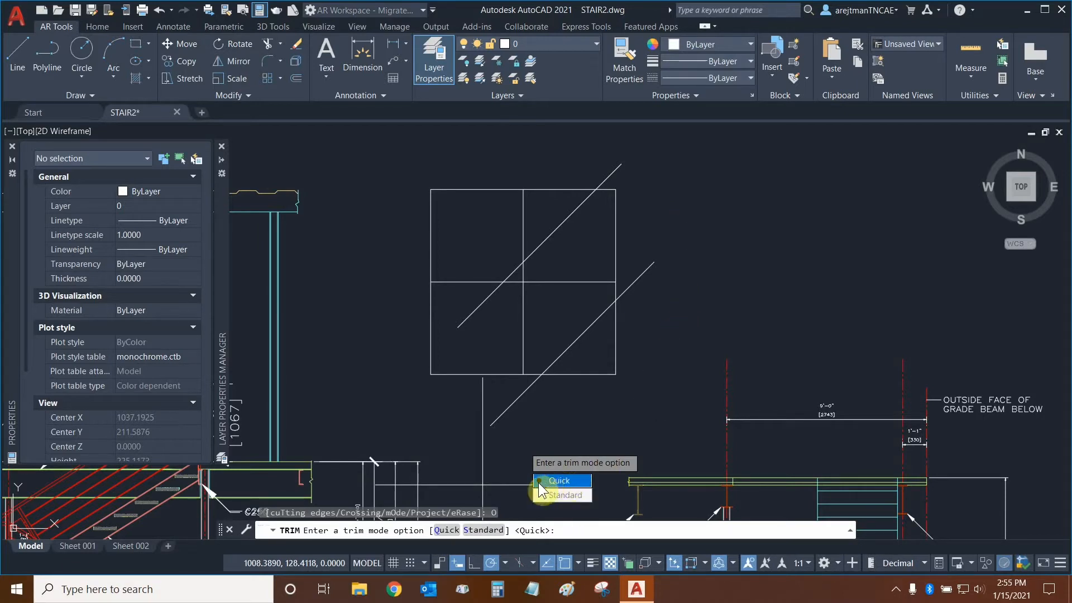
mouse_move(559, 495)
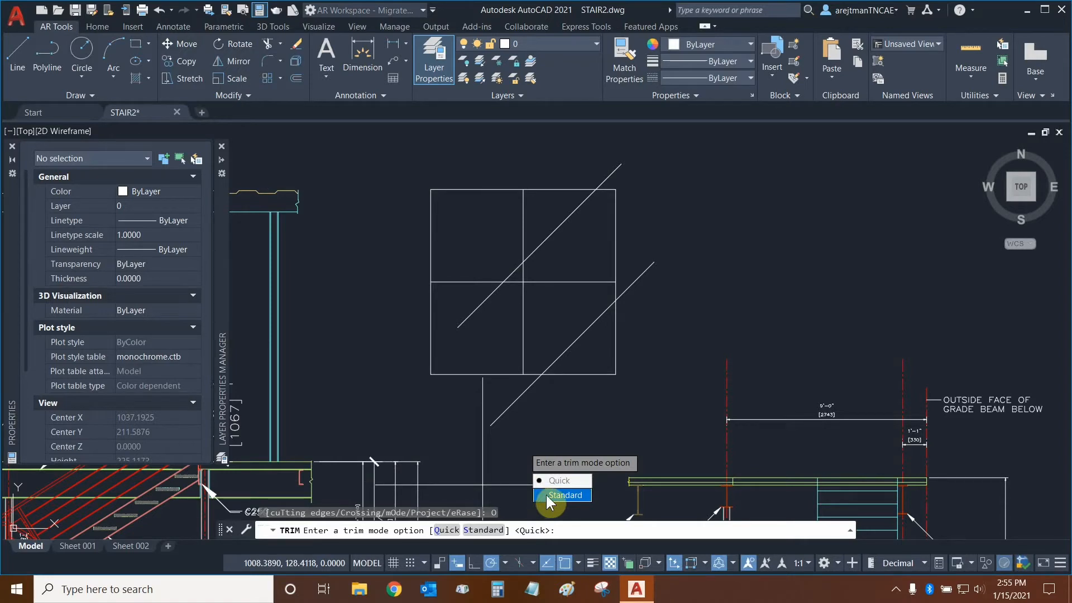
Pick Standard from the Trim mode options list
left_click(565, 495)
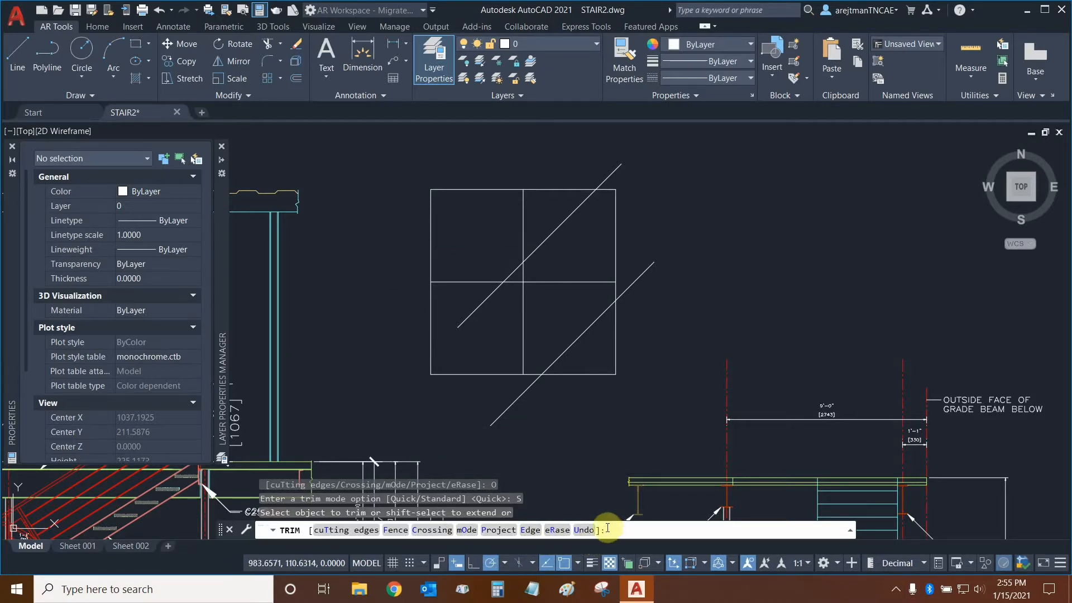
mouse_move(350, 203)
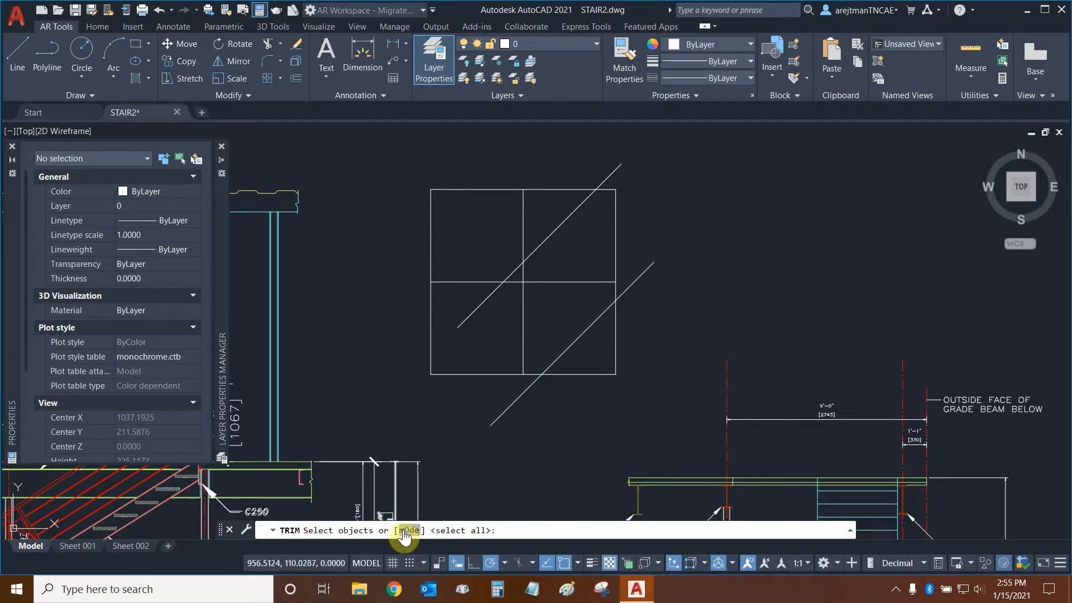
mouse_move(414, 297)
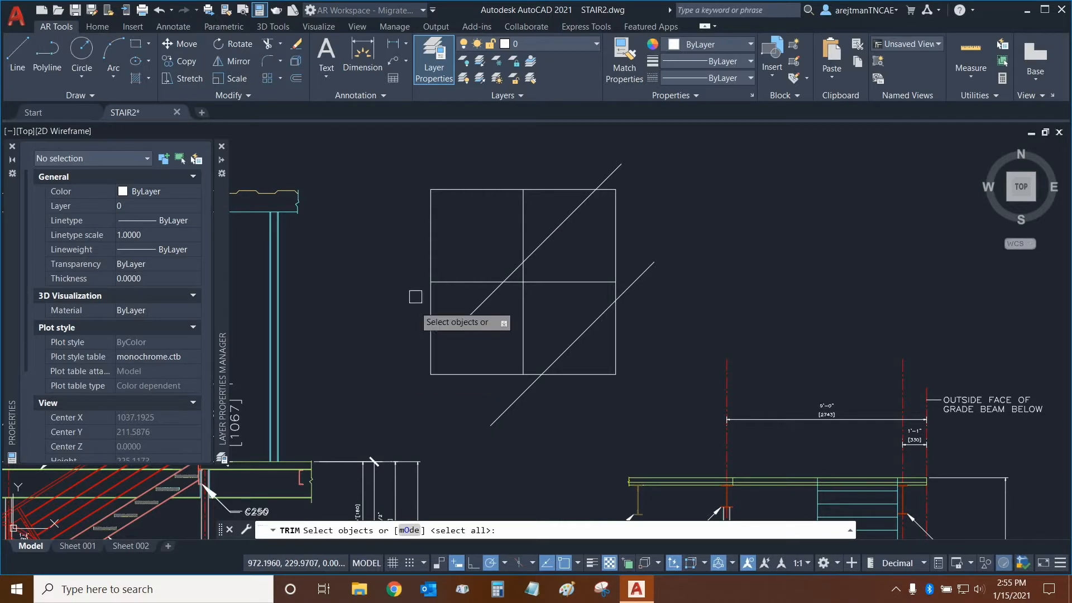
mouse_move(432, 221)
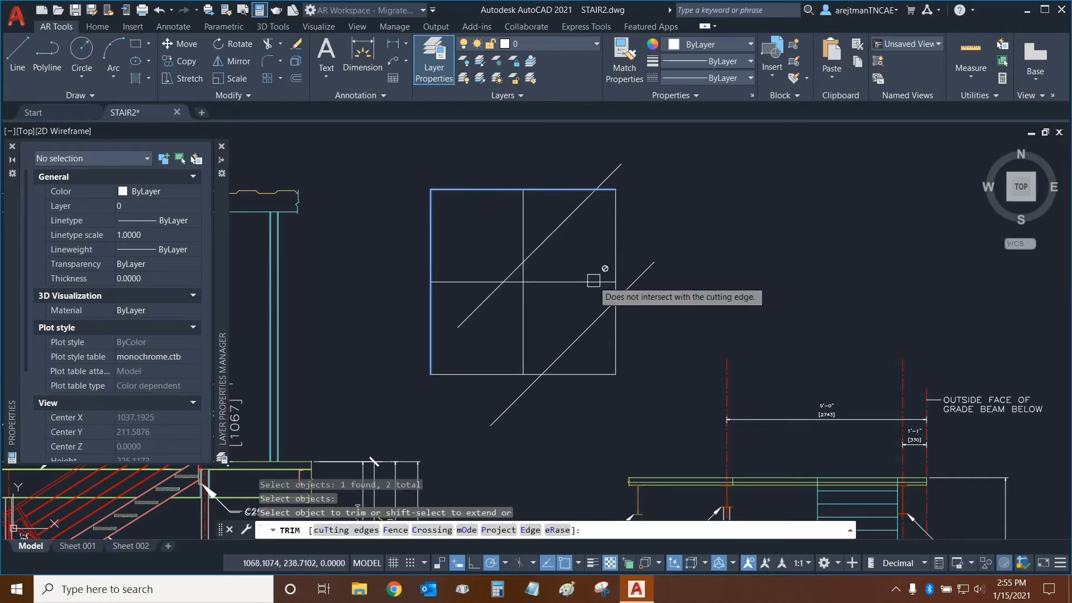
mouse_move(557, 385)
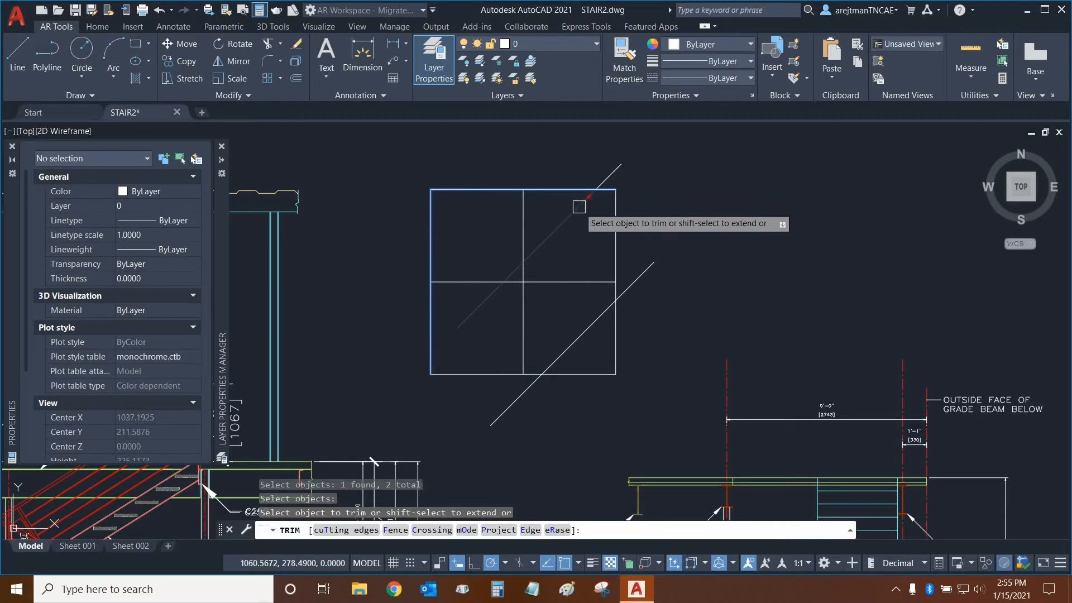
mouse_move(482, 305)
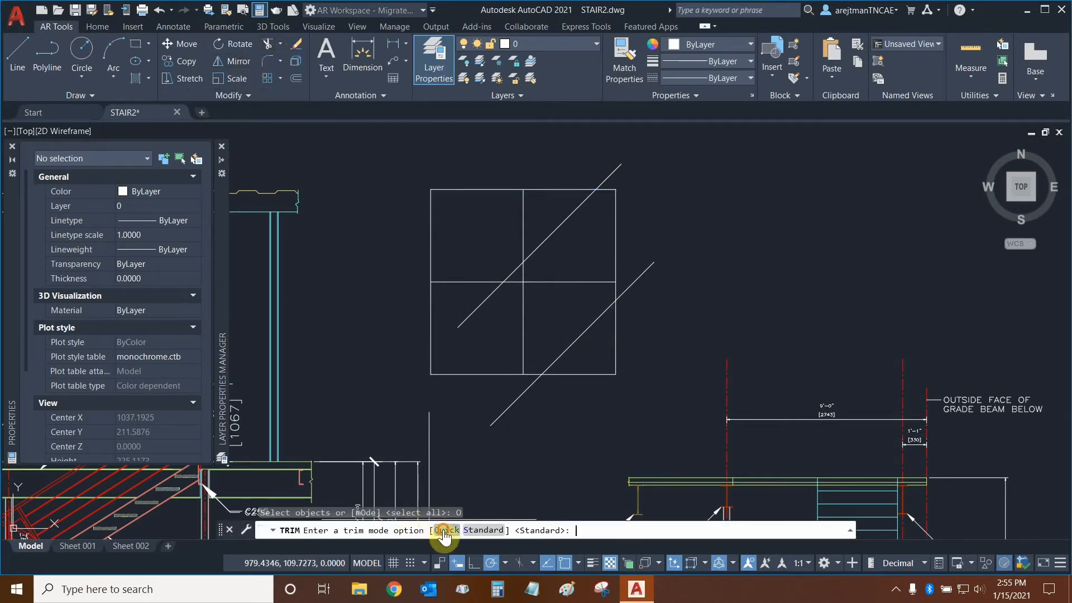
Confirm the Quick trim mode choice
key("enter")
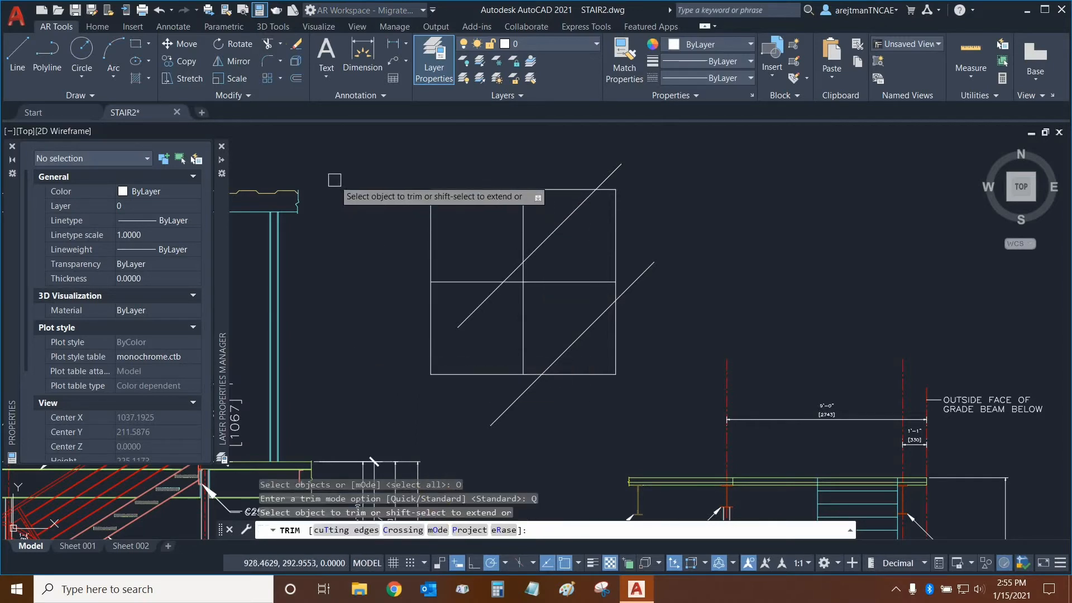
mouse_move(688, 158)
type("P")
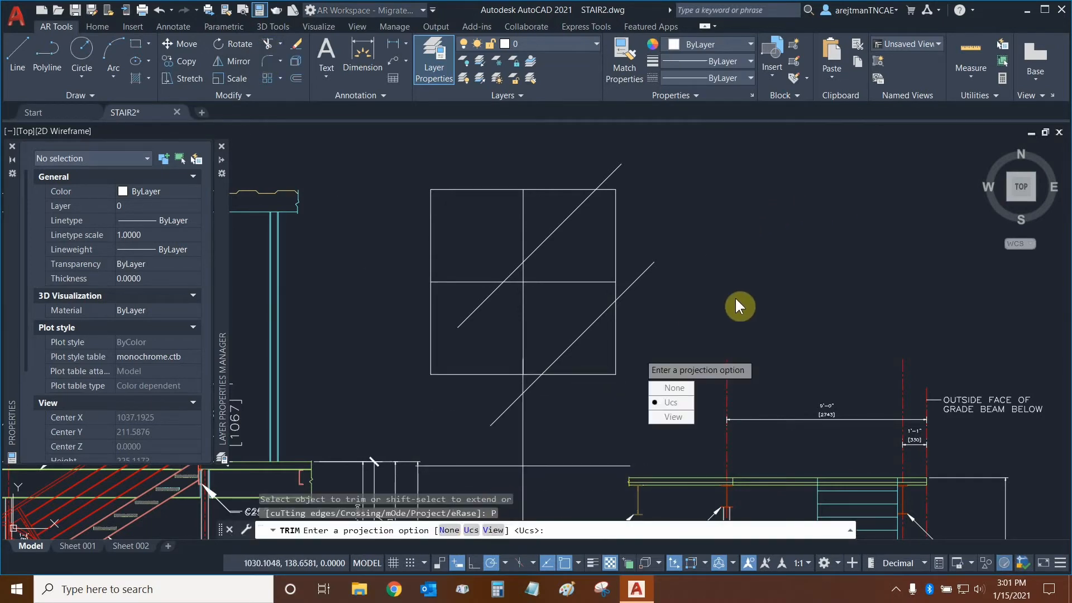
mouse_move(698, 337)
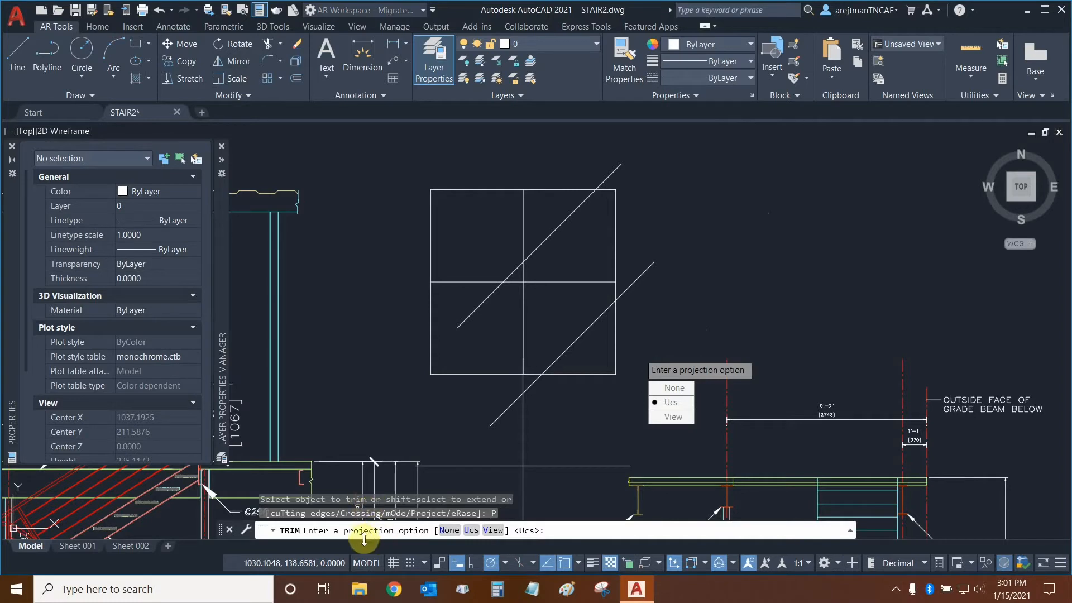
mouse_move(764, 413)
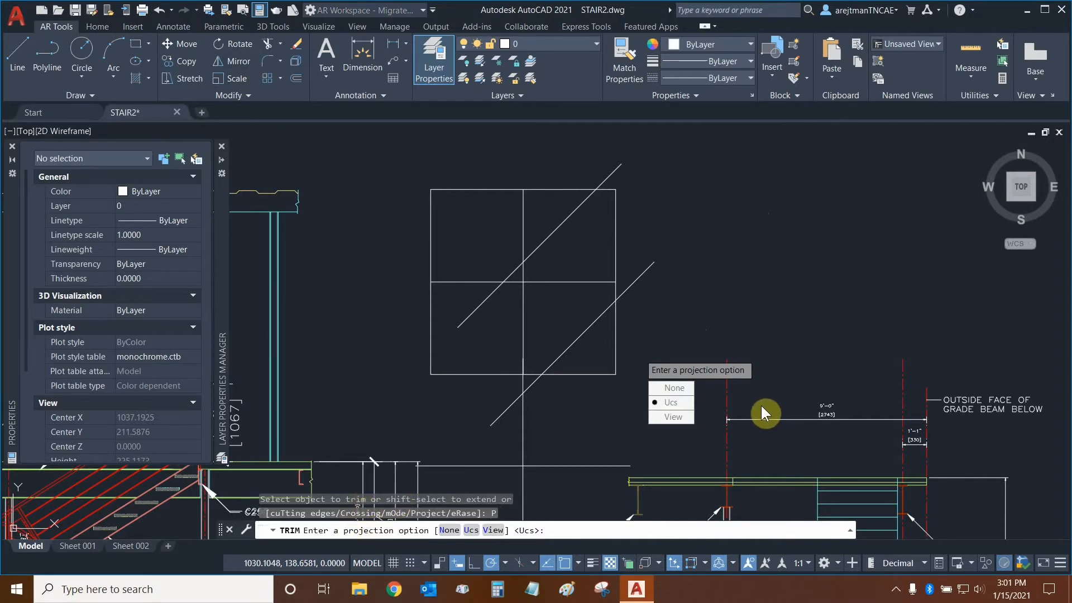
mouse_move(658, 399)
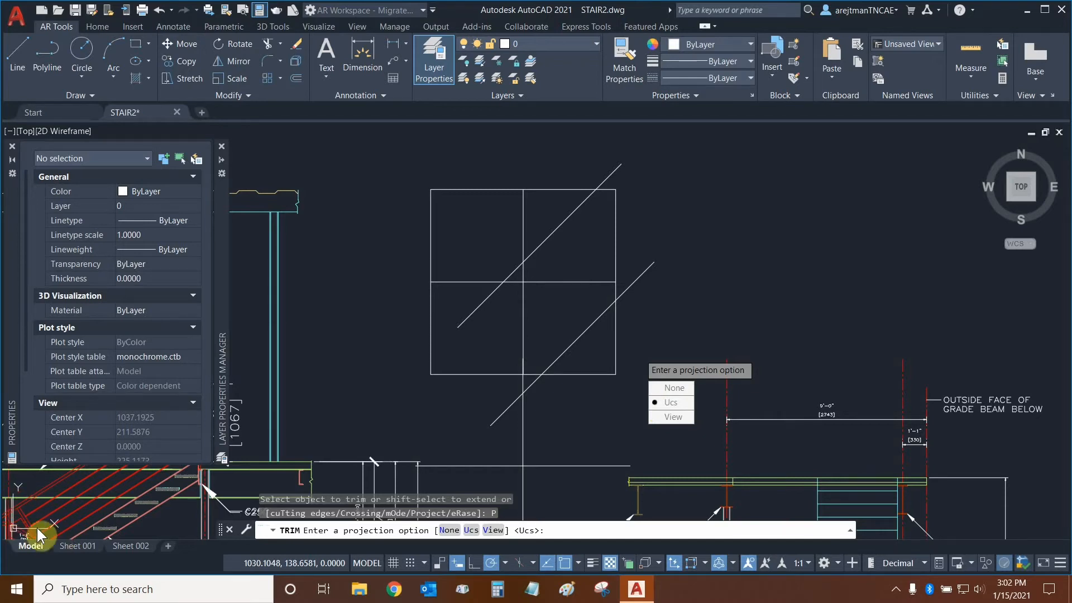
mouse_move(374, 274)
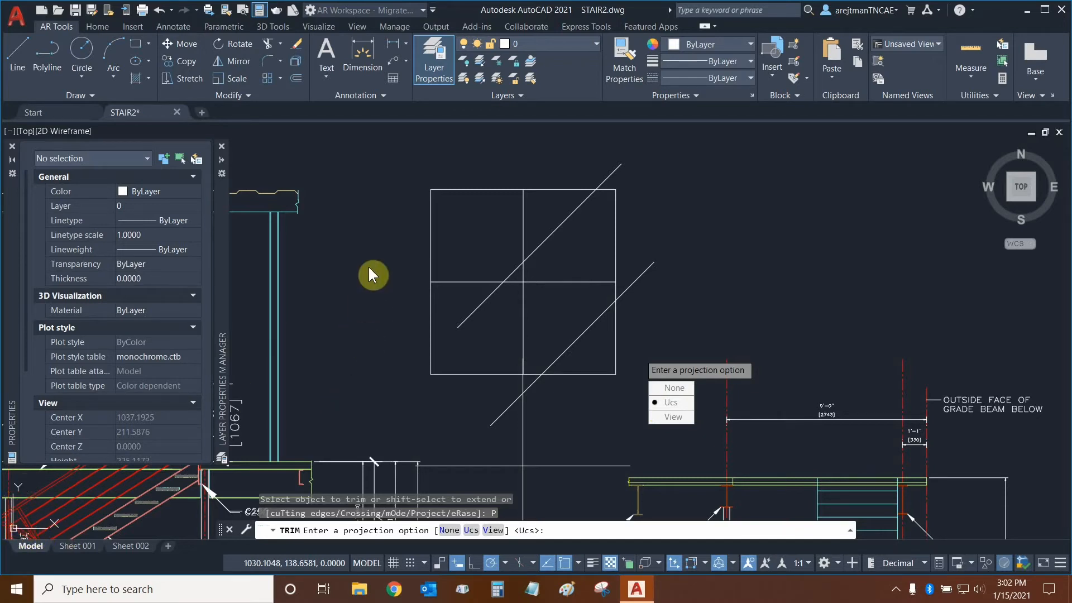
mouse_move(388, 194)
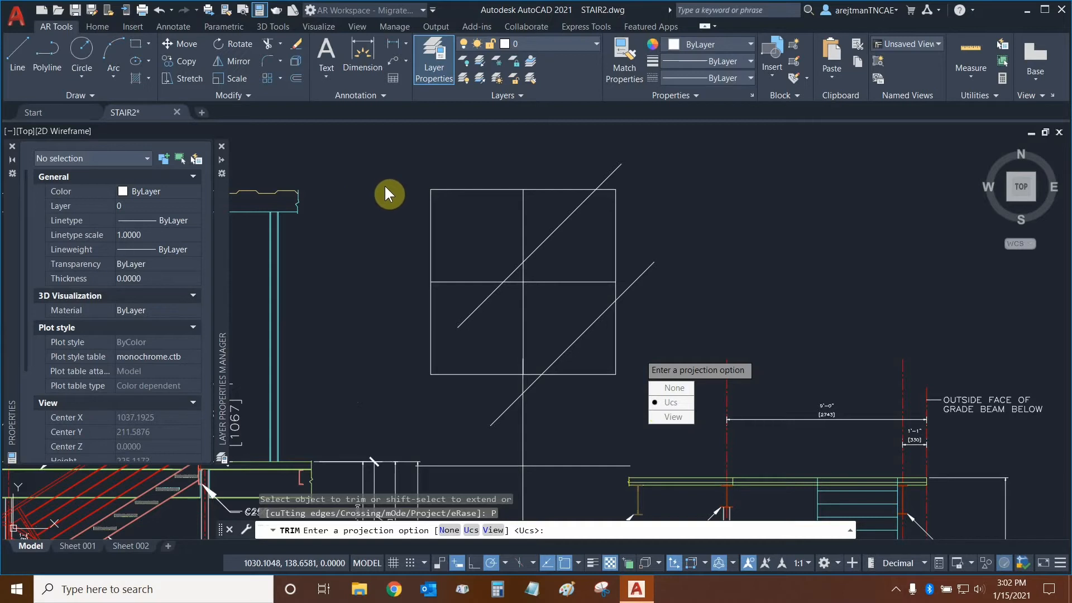
mouse_move(756, 224)
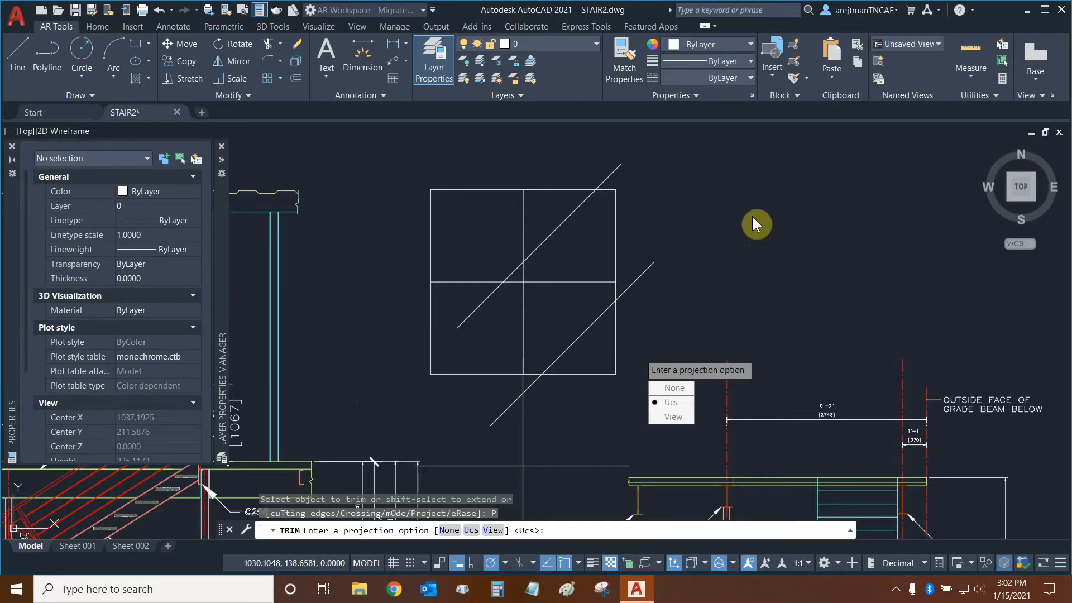
mouse_move(775, 210)
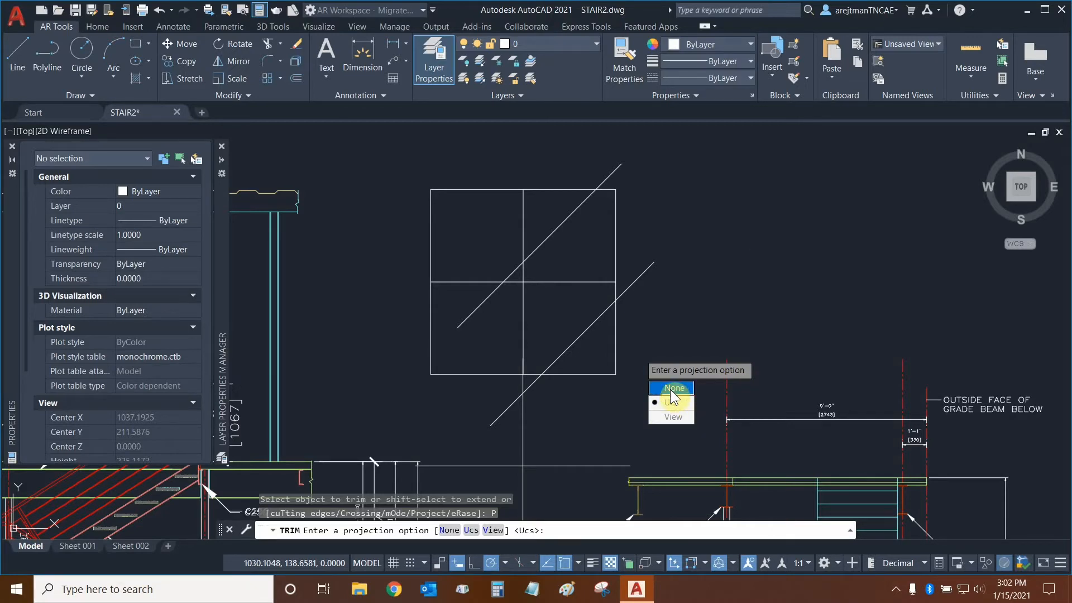
mouse_move(684, 392)
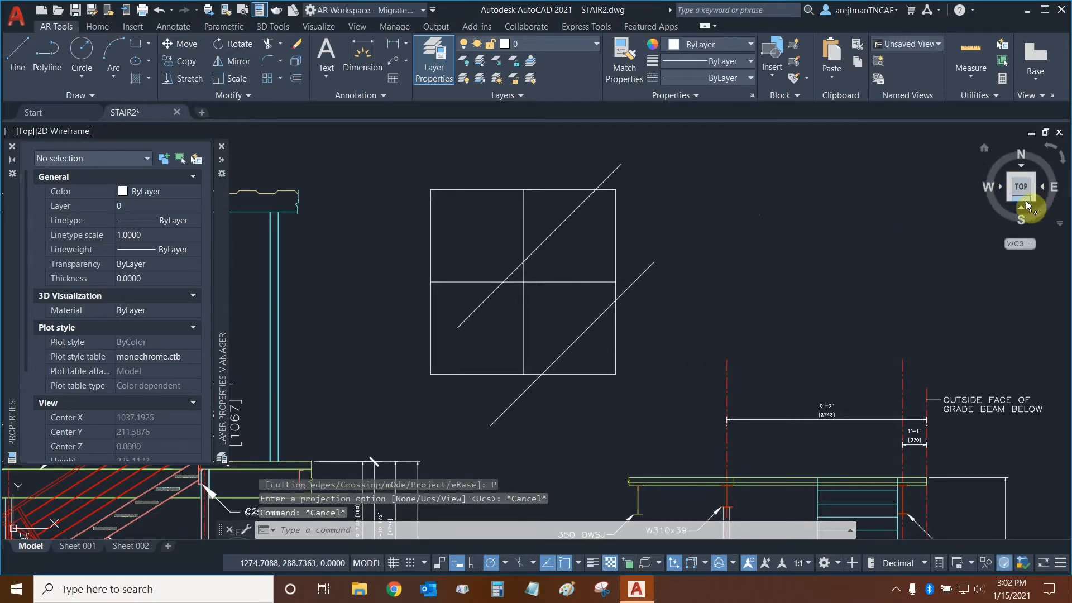
mouse_move(1029, 208)
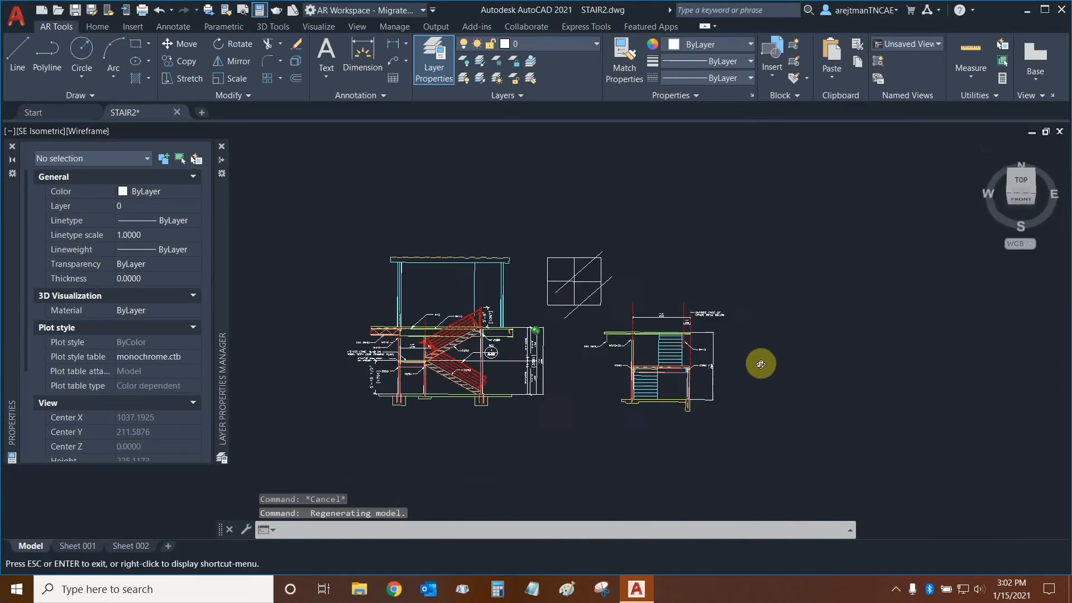
Use the ViewCube's TOP face to view the grid from directly above
left_click(1021, 186)
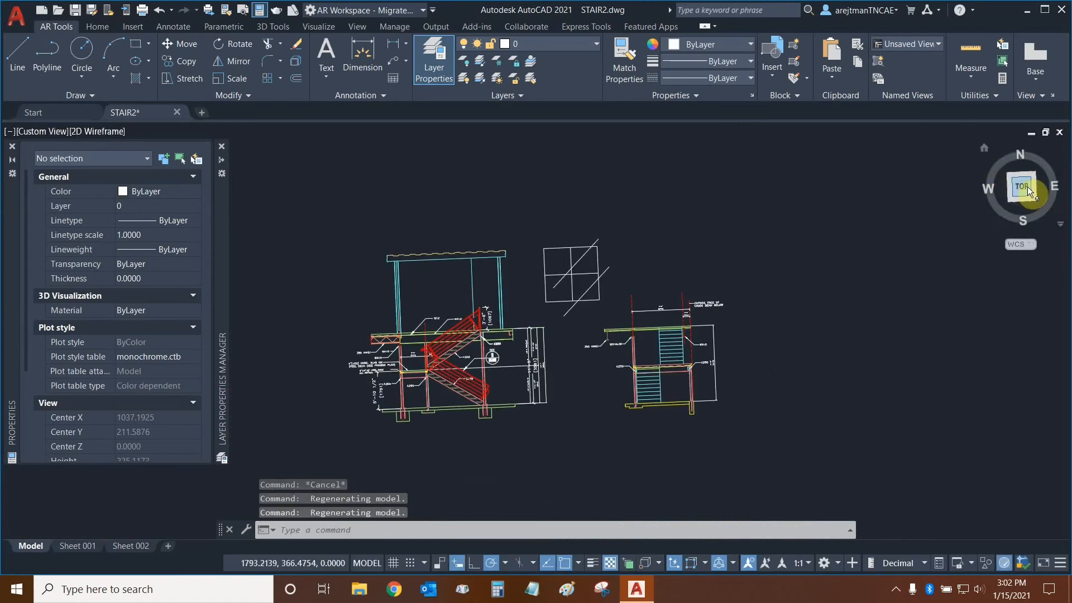
left_click(1020, 186)
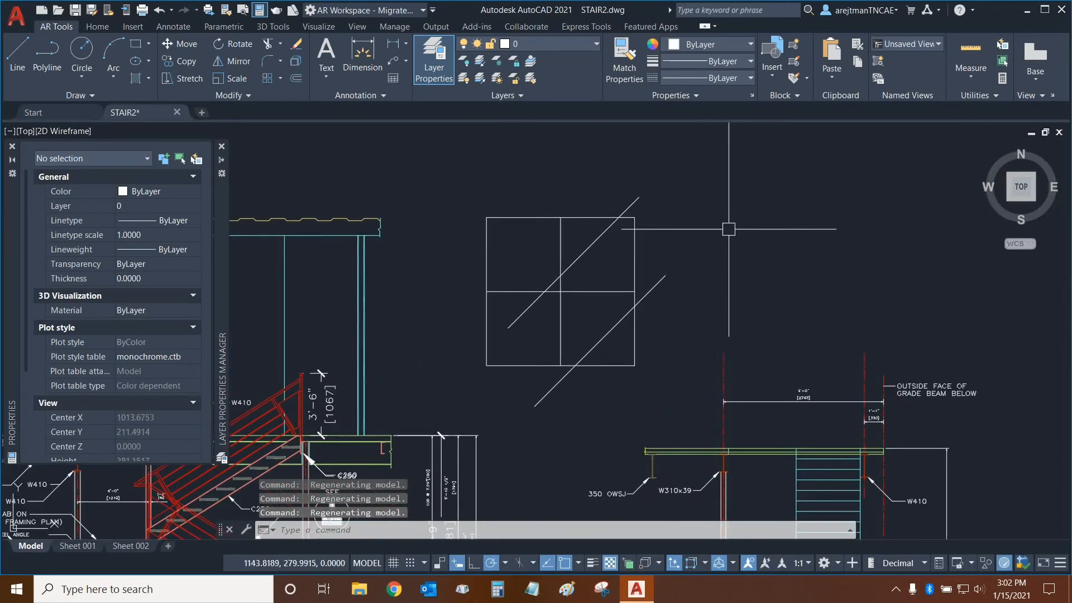
left_click(271, 46)
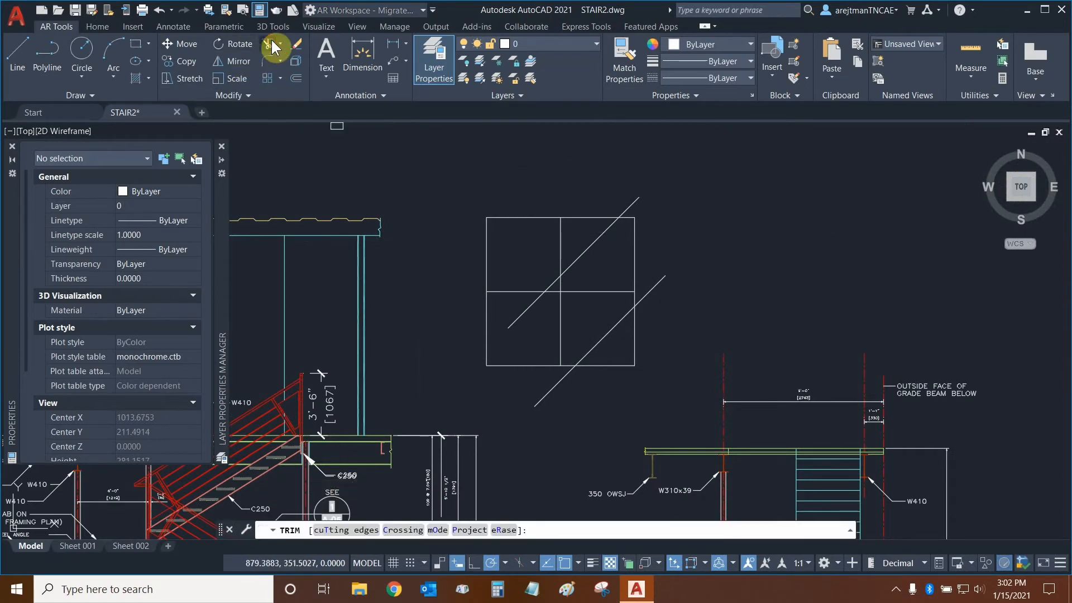
mouse_move(513, 462)
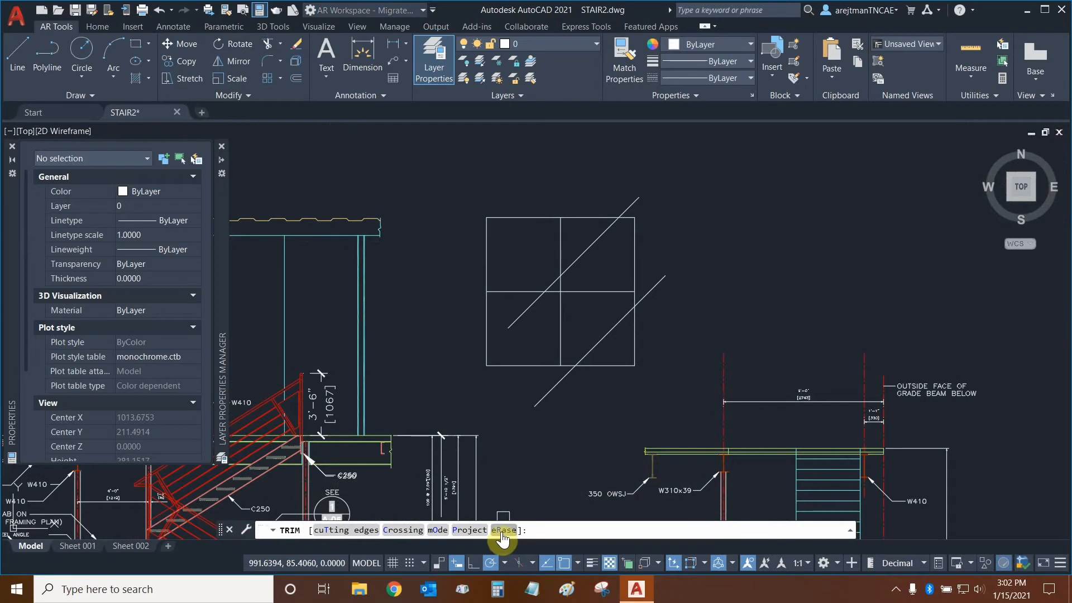
left_click(502, 530)
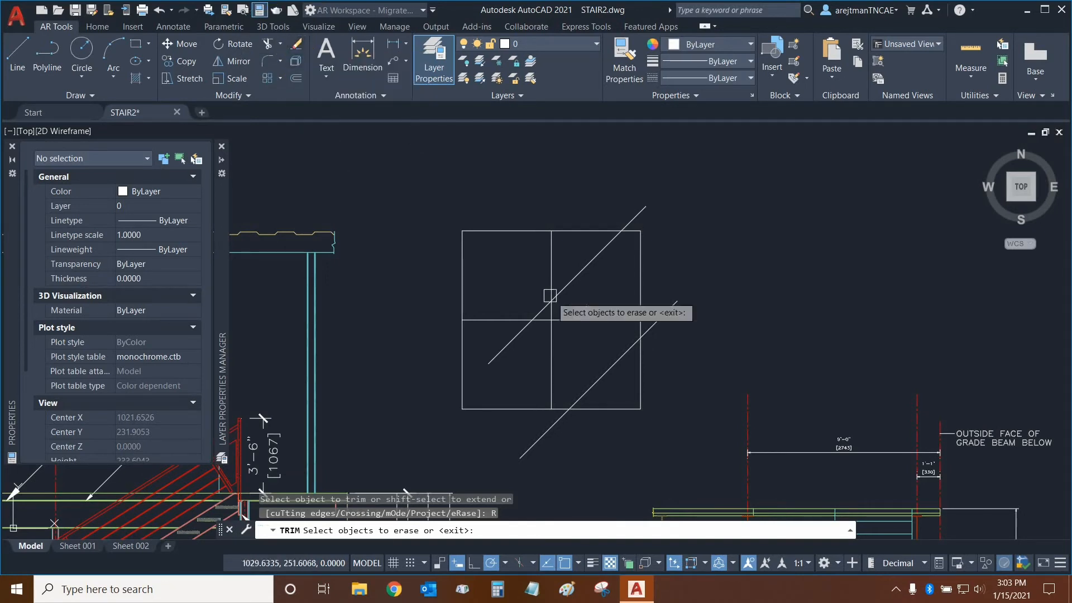
mouse_move(461, 277)
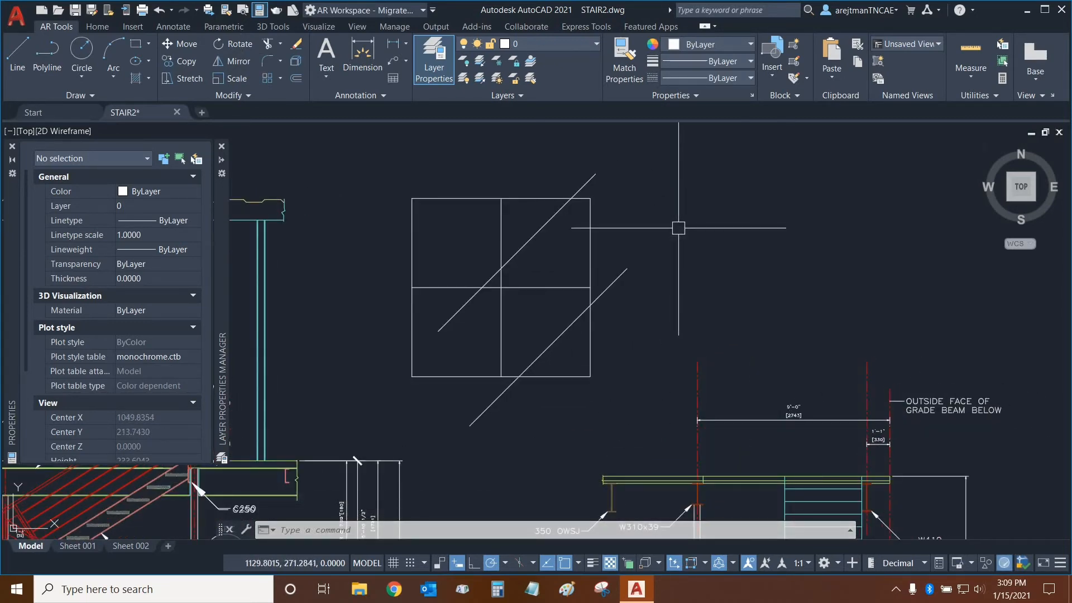
mouse_move(302, 148)
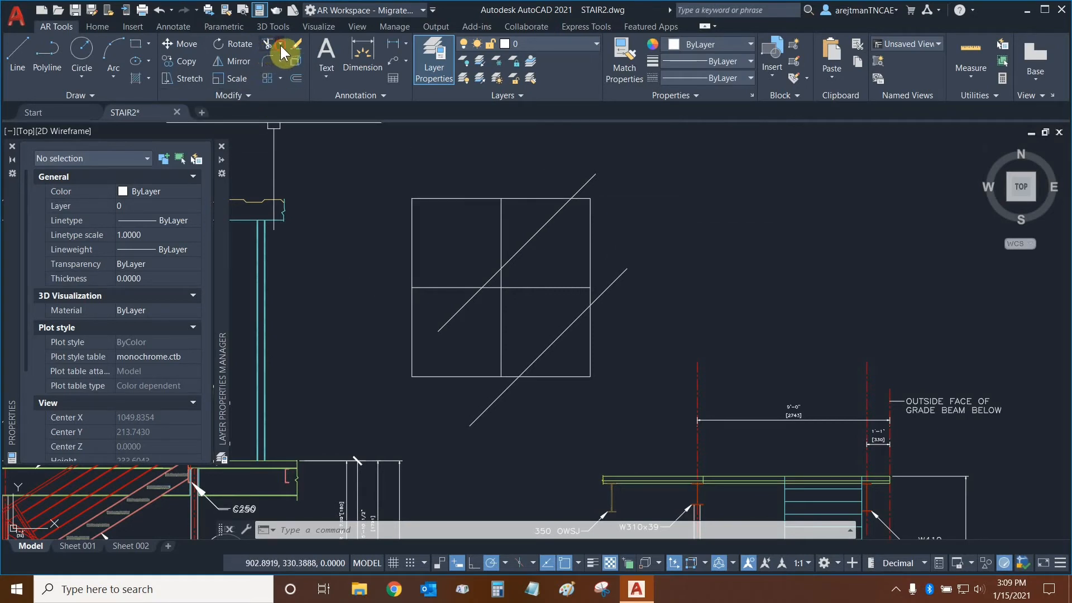
Start Extend and preview extending a diagonal toward the square's edge
left_click(280, 52)
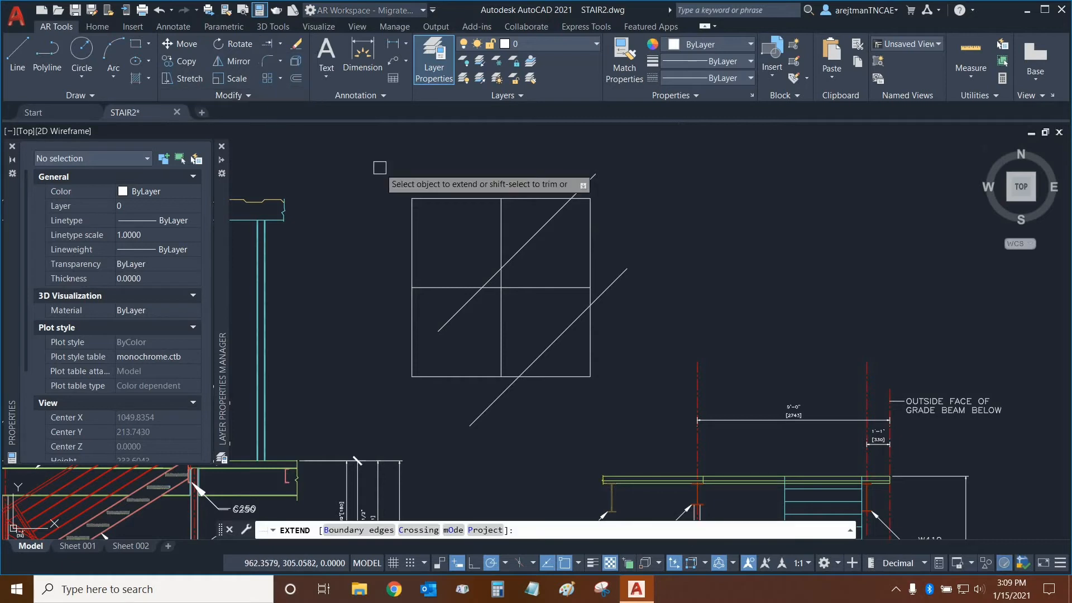
mouse_move(460, 475)
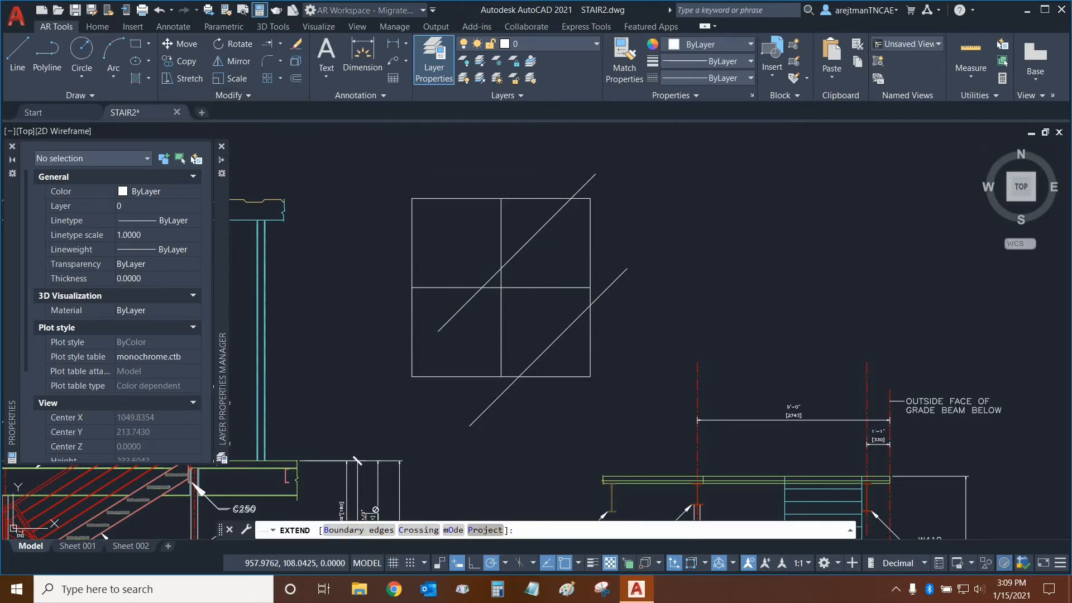
mouse_move(429, 171)
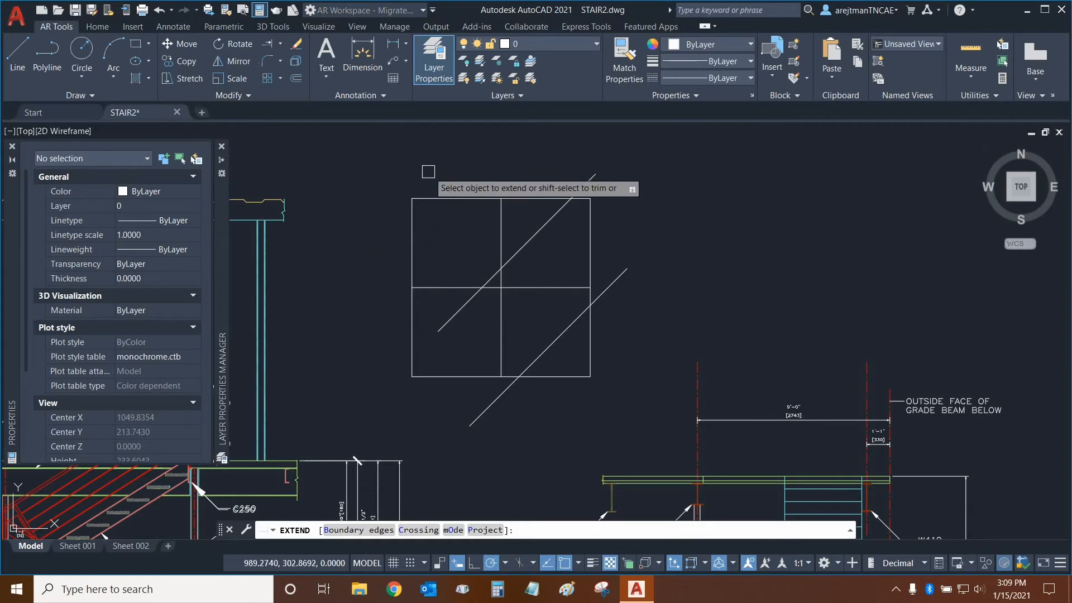
mouse_move(389, 172)
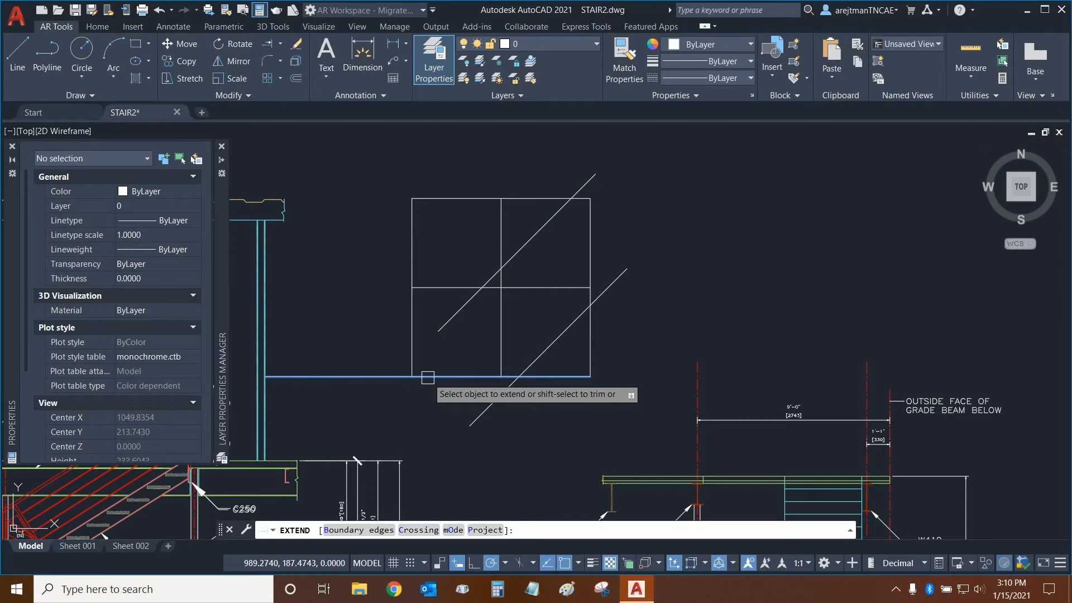
mouse_move(456, 374)
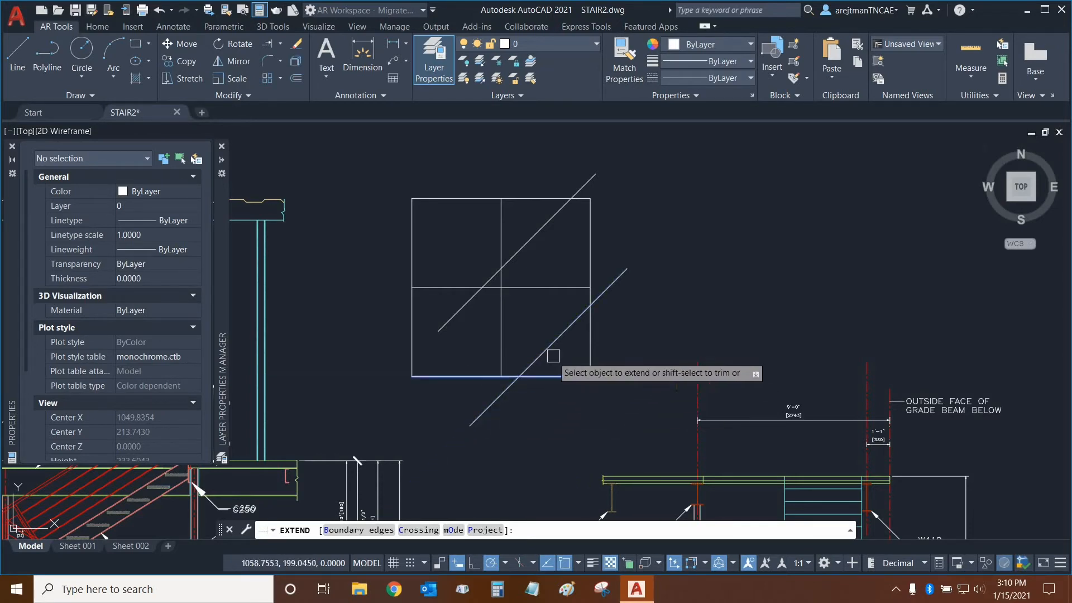
left_click(554, 216)
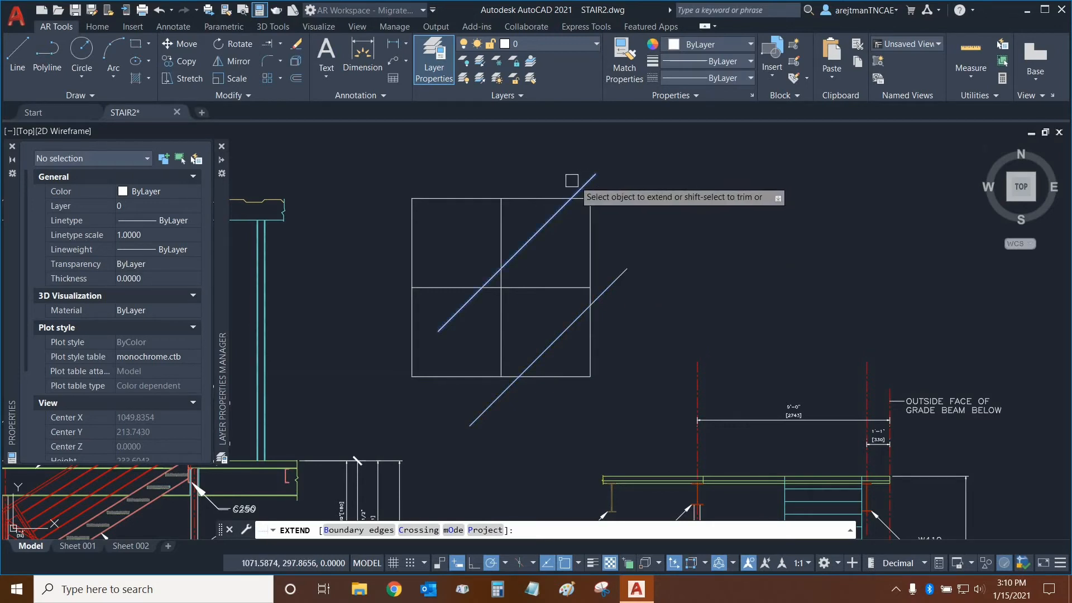
mouse_move(482, 194)
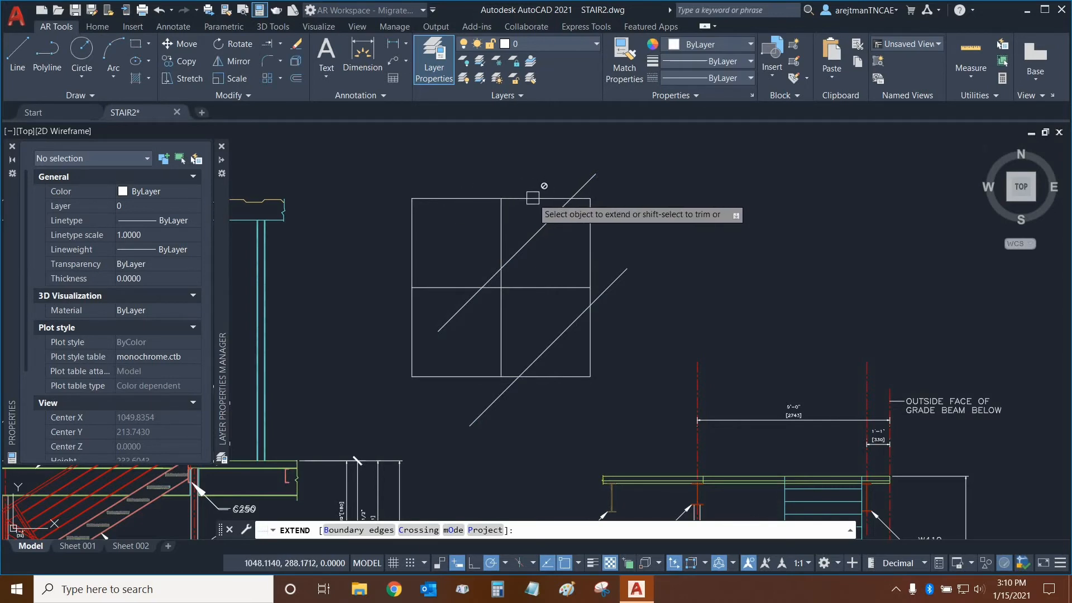
mouse_move(545, 185)
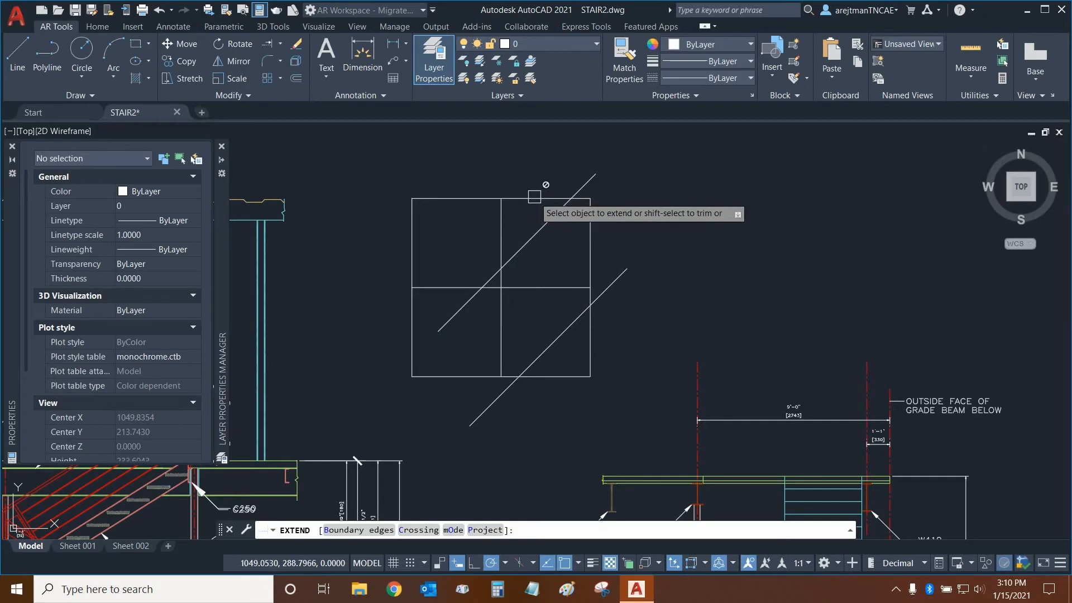
mouse_move(467, 198)
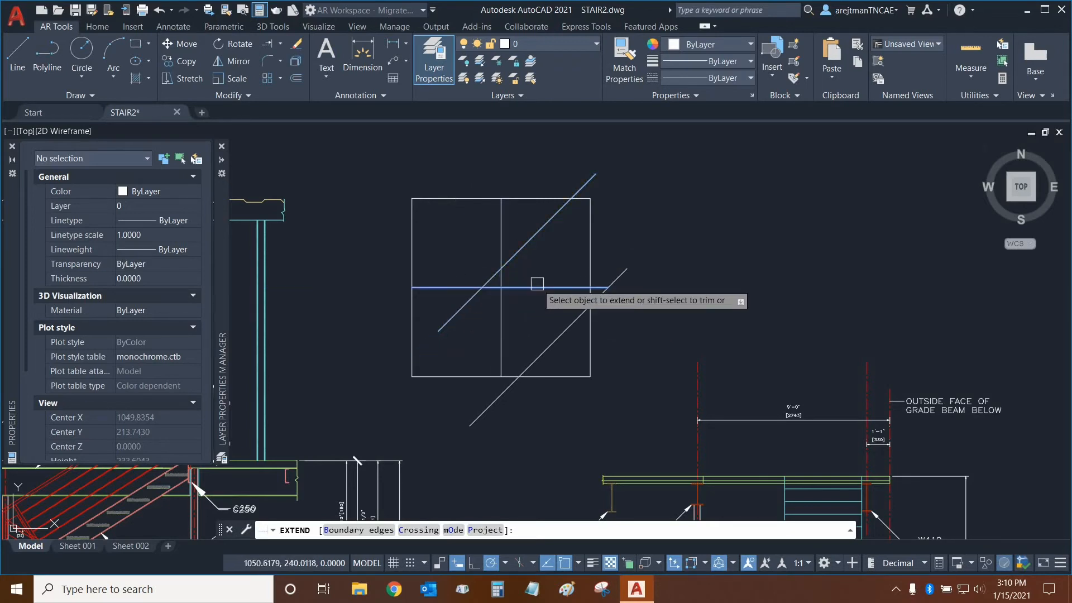
mouse_move(542, 288)
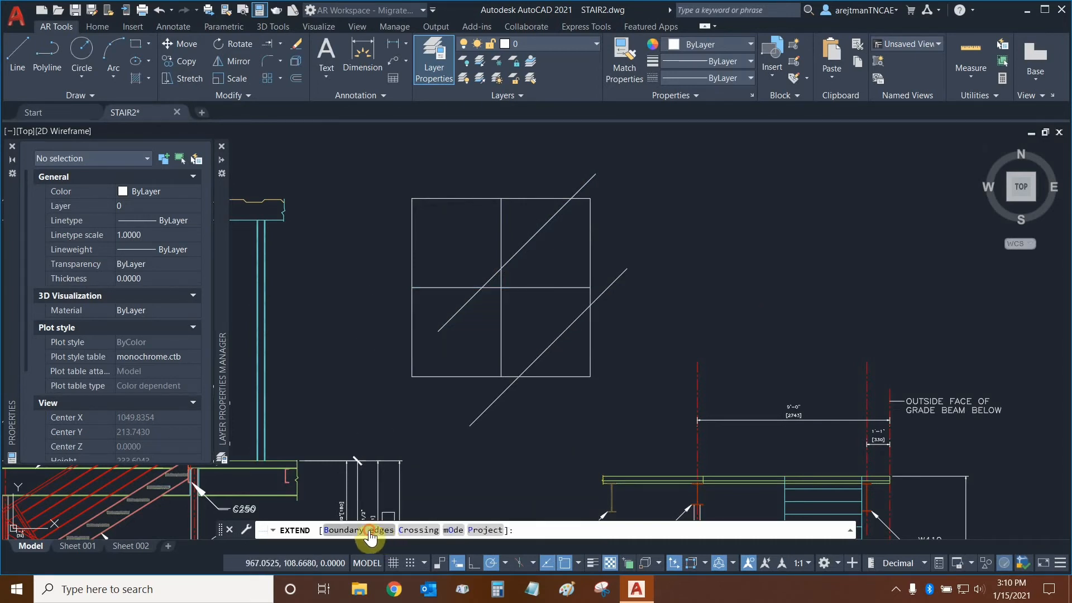
Choose Boundary edges and select the bottom edge and lower diagonal
left_click(342, 530)
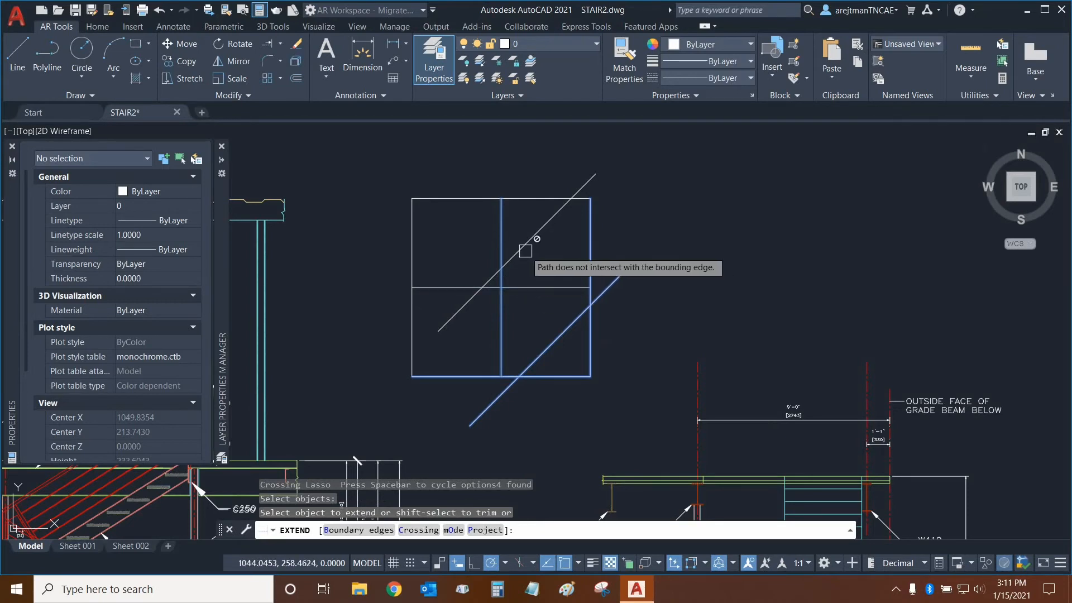
mouse_move(545, 225)
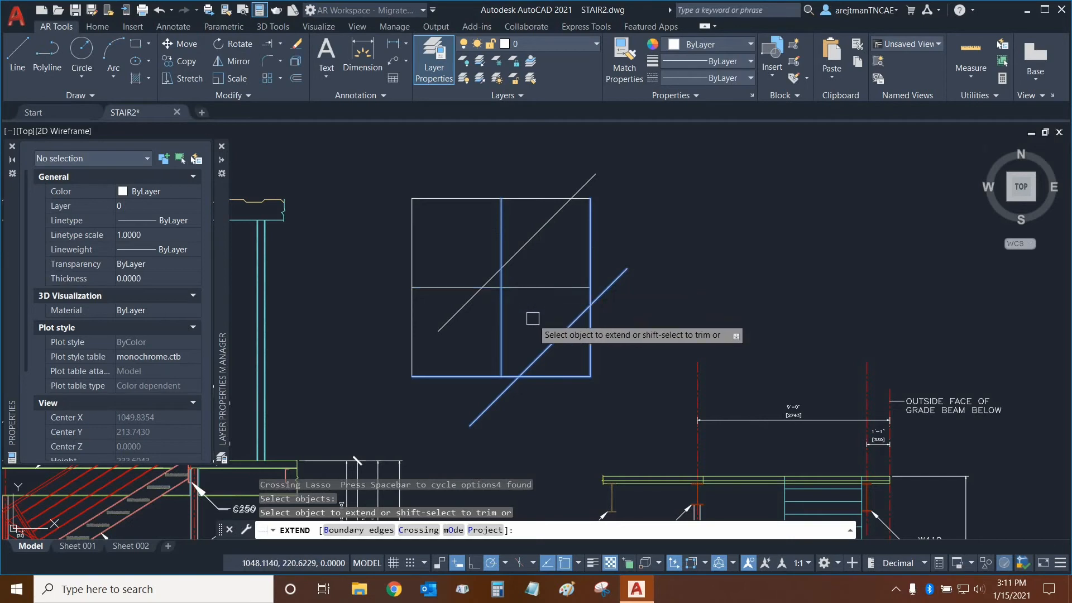
mouse_move(564, 269)
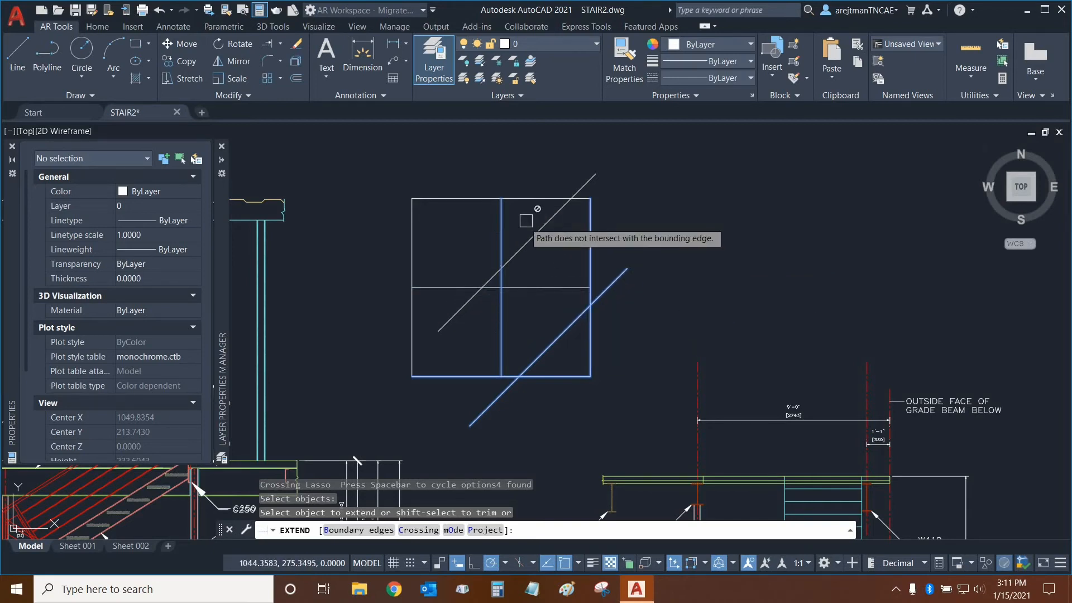
mouse_move(618, 290)
type("B")
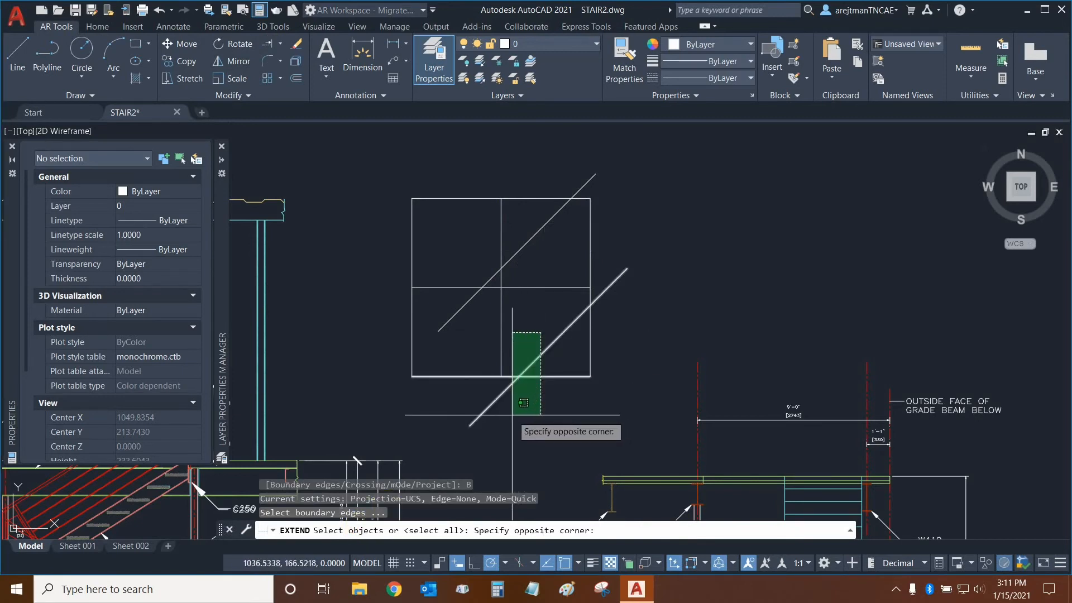
left_click(509, 324)
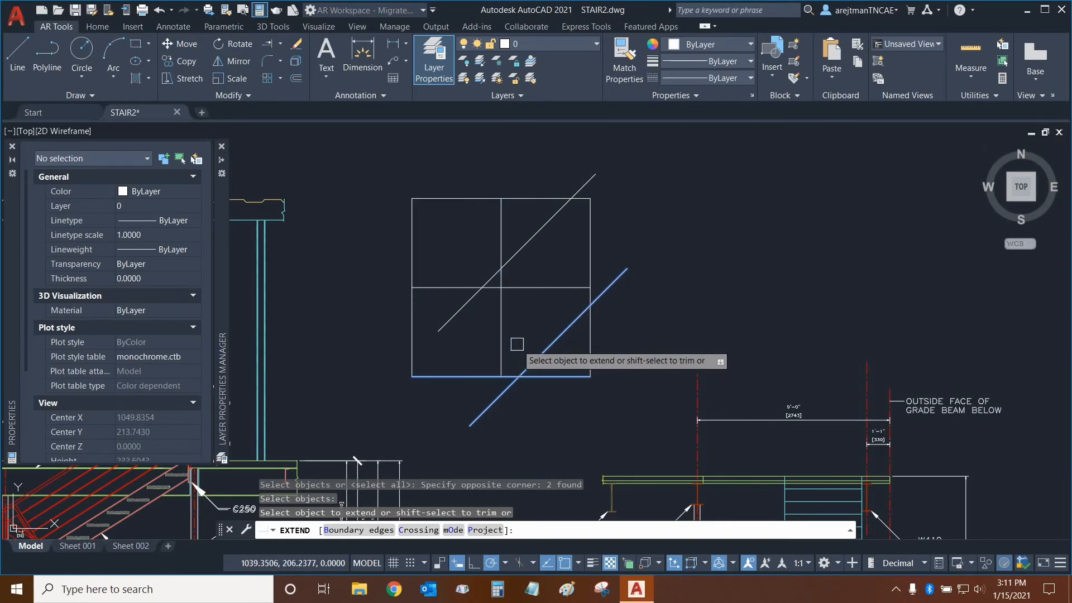
mouse_move(378, 332)
type("C")
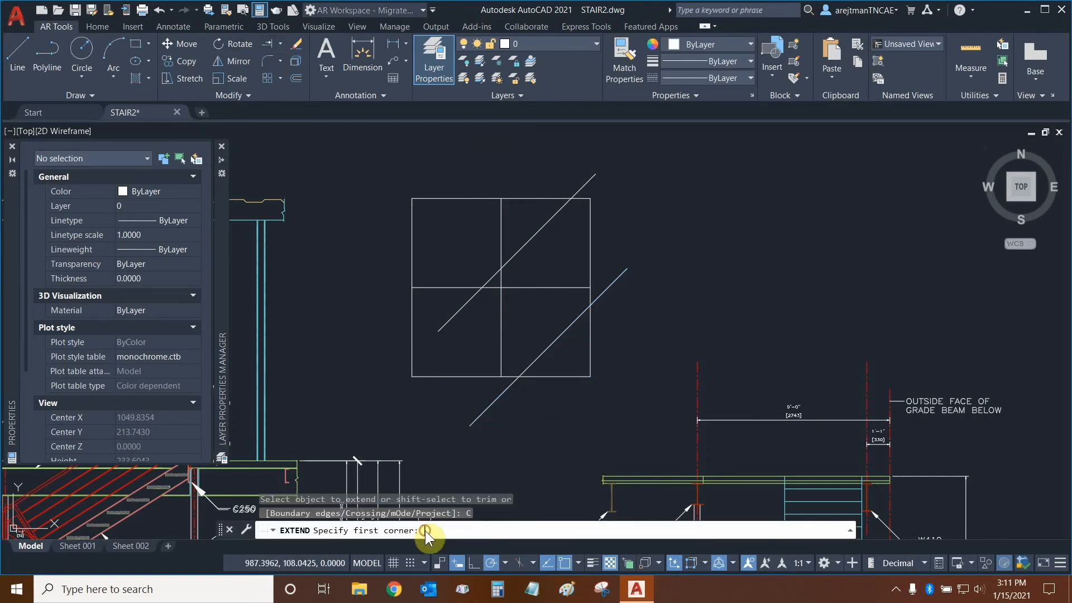
left_click(605, 383)
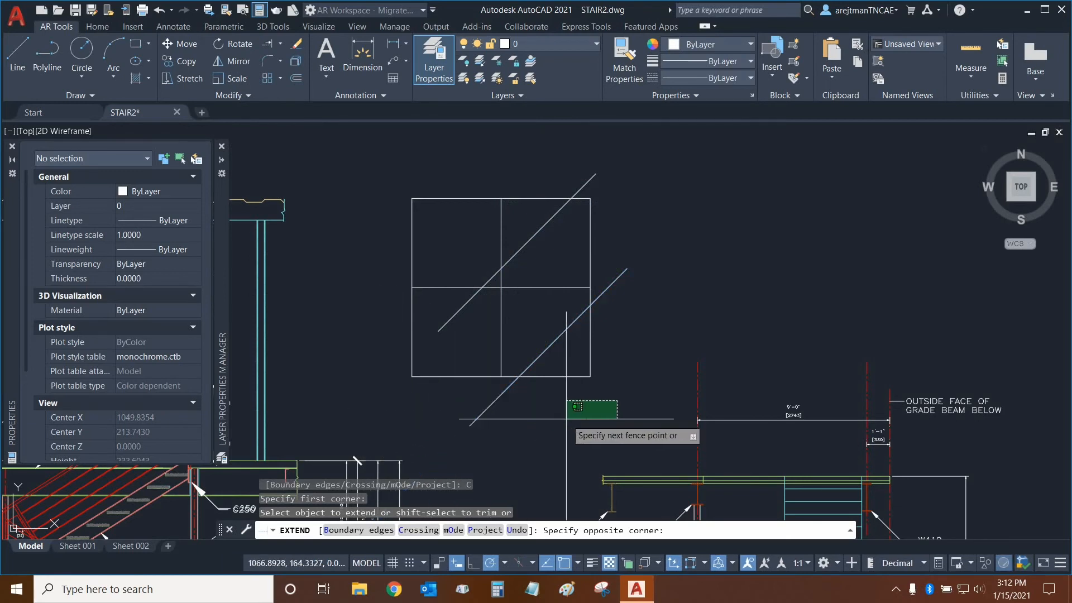
mouse_move(421, 387)
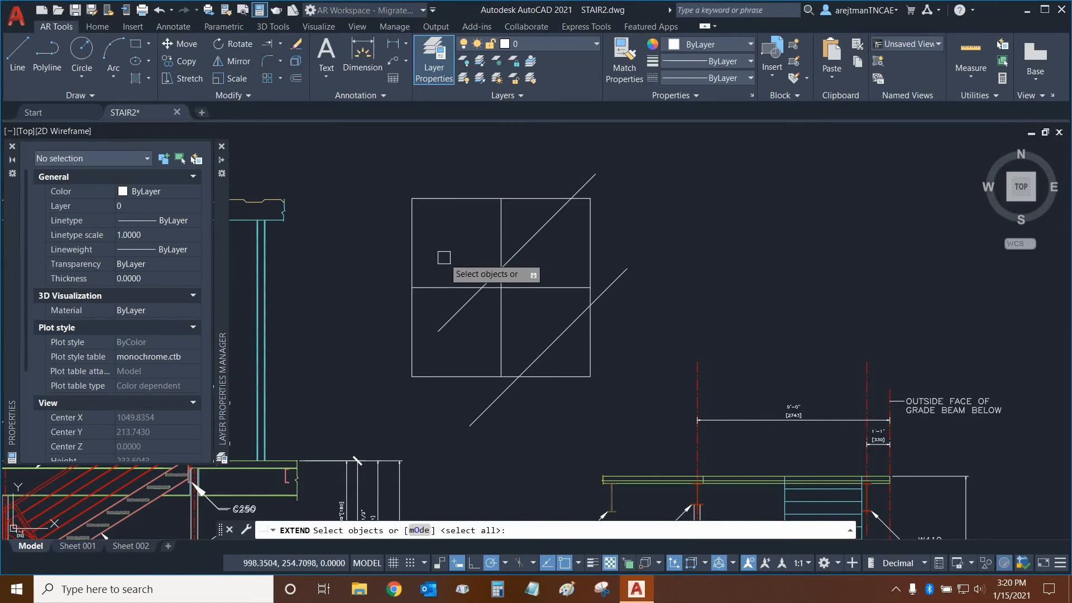
mouse_move(395, 244)
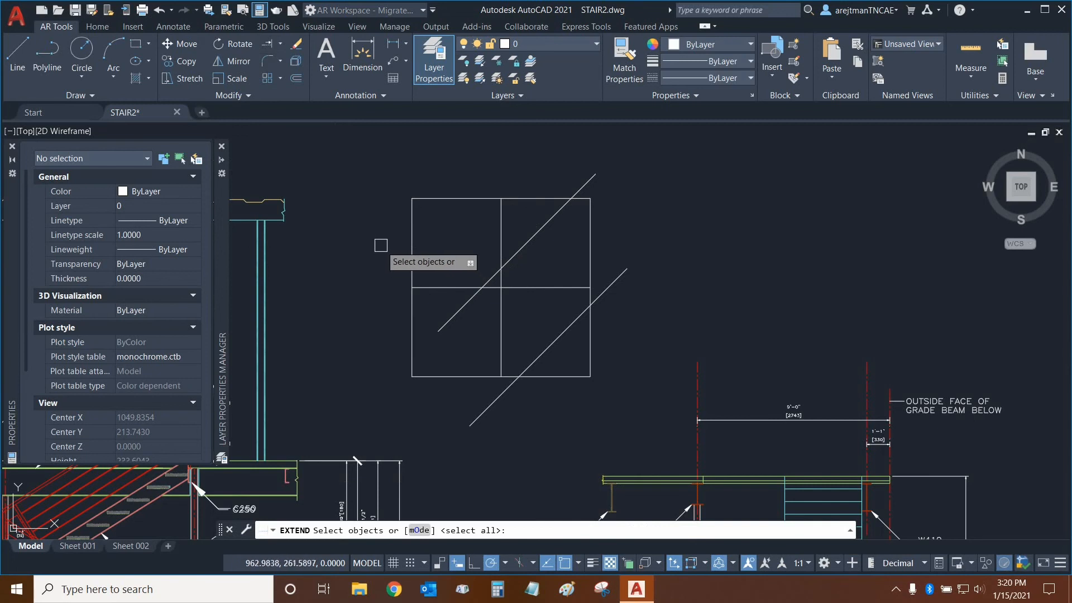
mouse_move(390, 258)
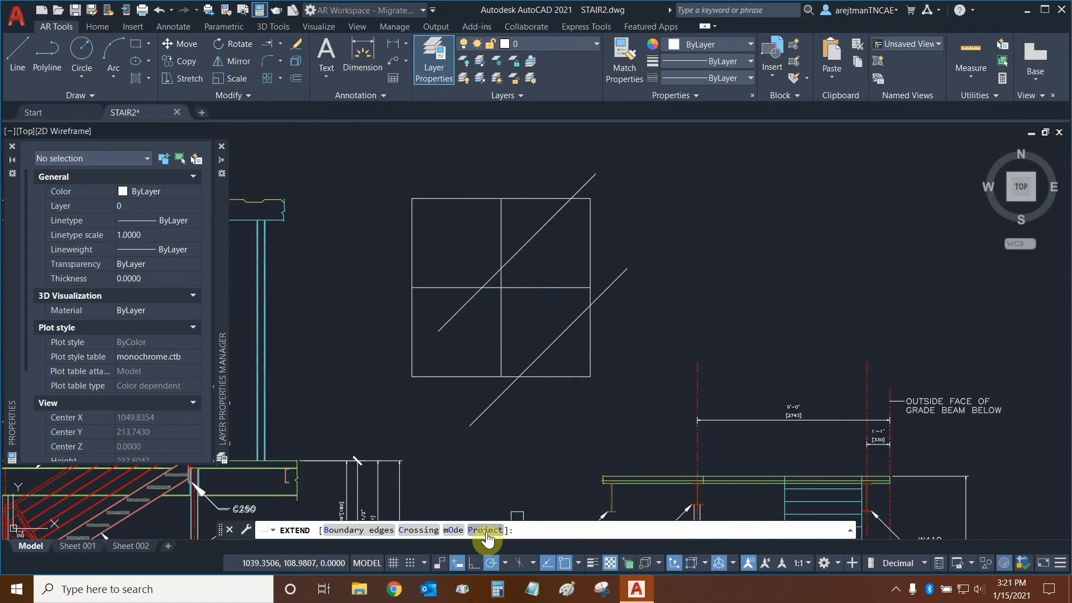
Open the Project option in the Extend prompt
left_click(484, 530)
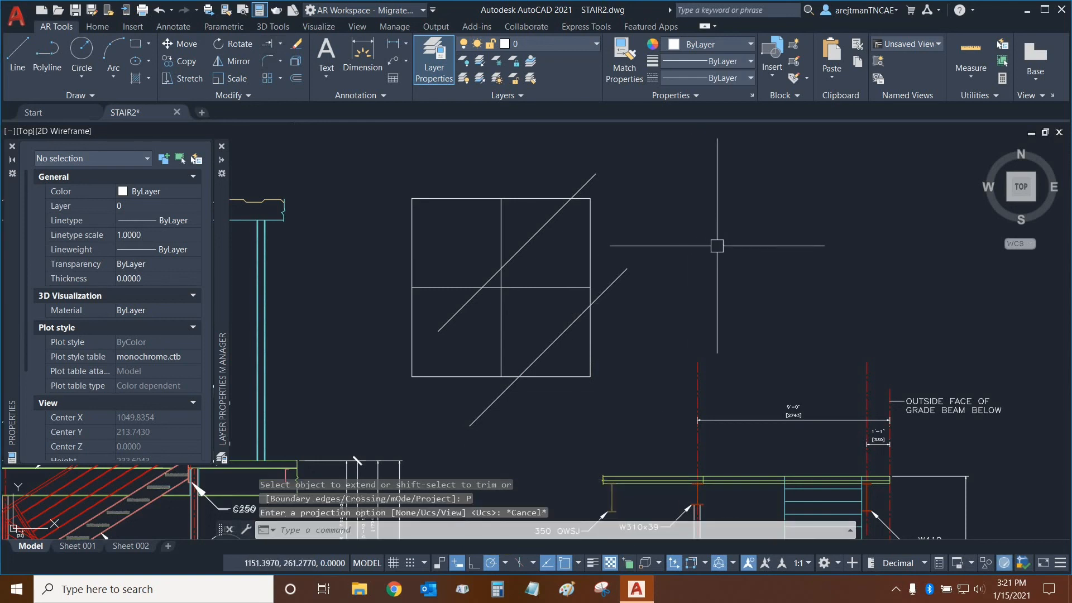
mouse_move(718, 247)
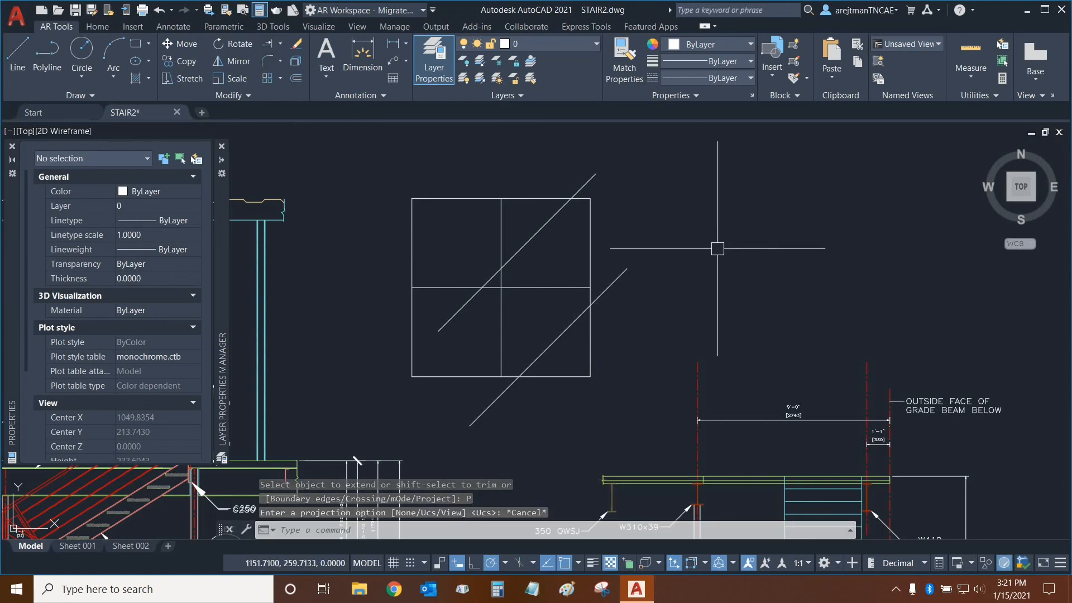